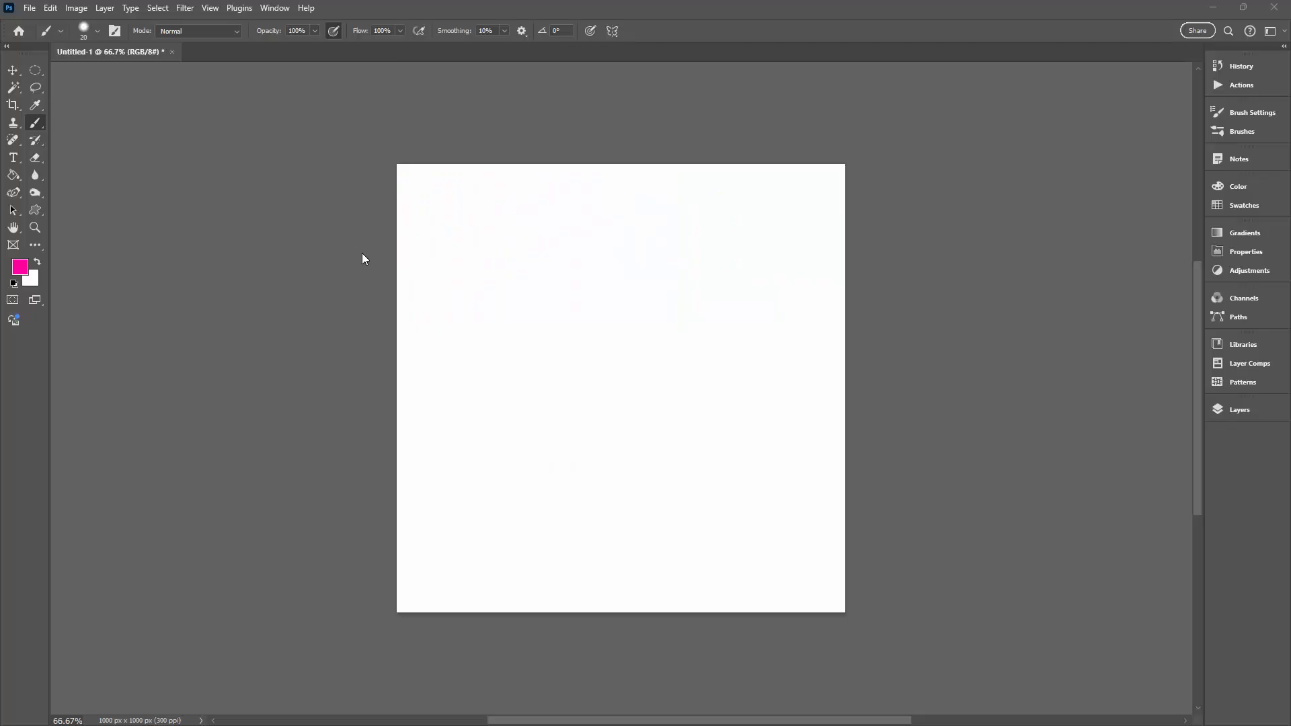
pyautogui.moveTo(35, 124)
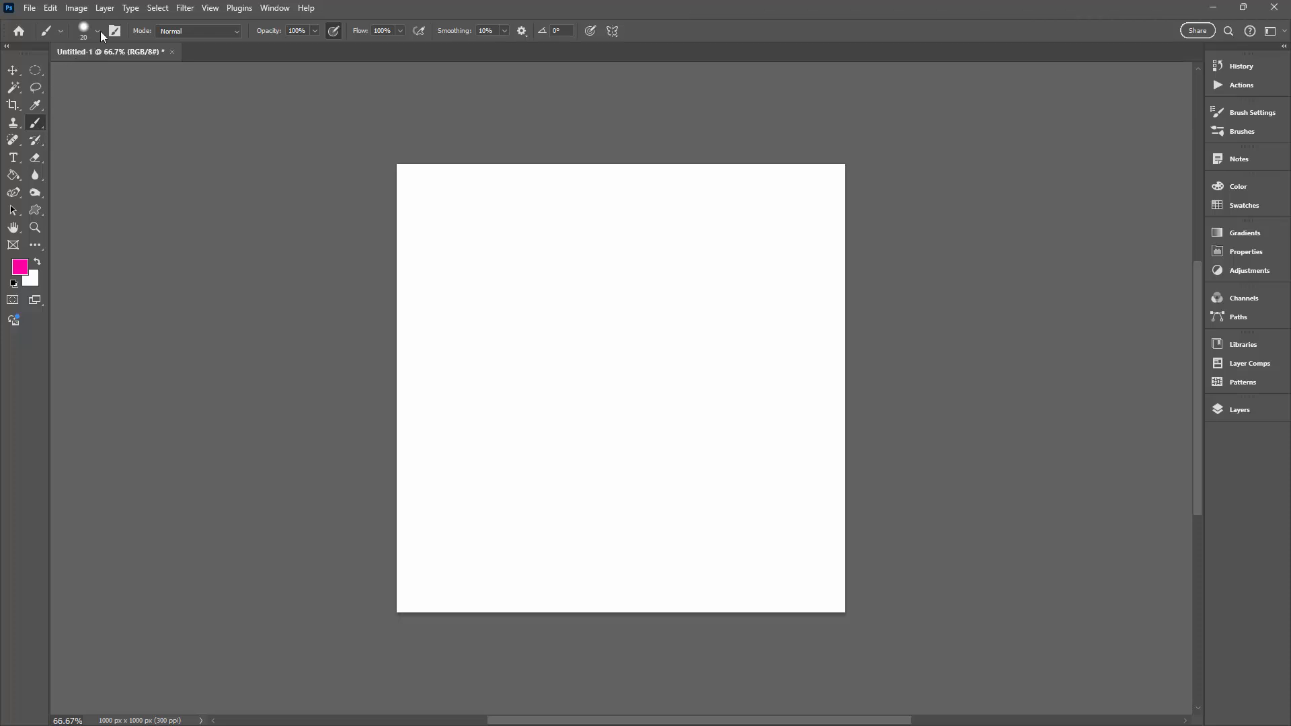
pyautogui.moveTo(98, 34)
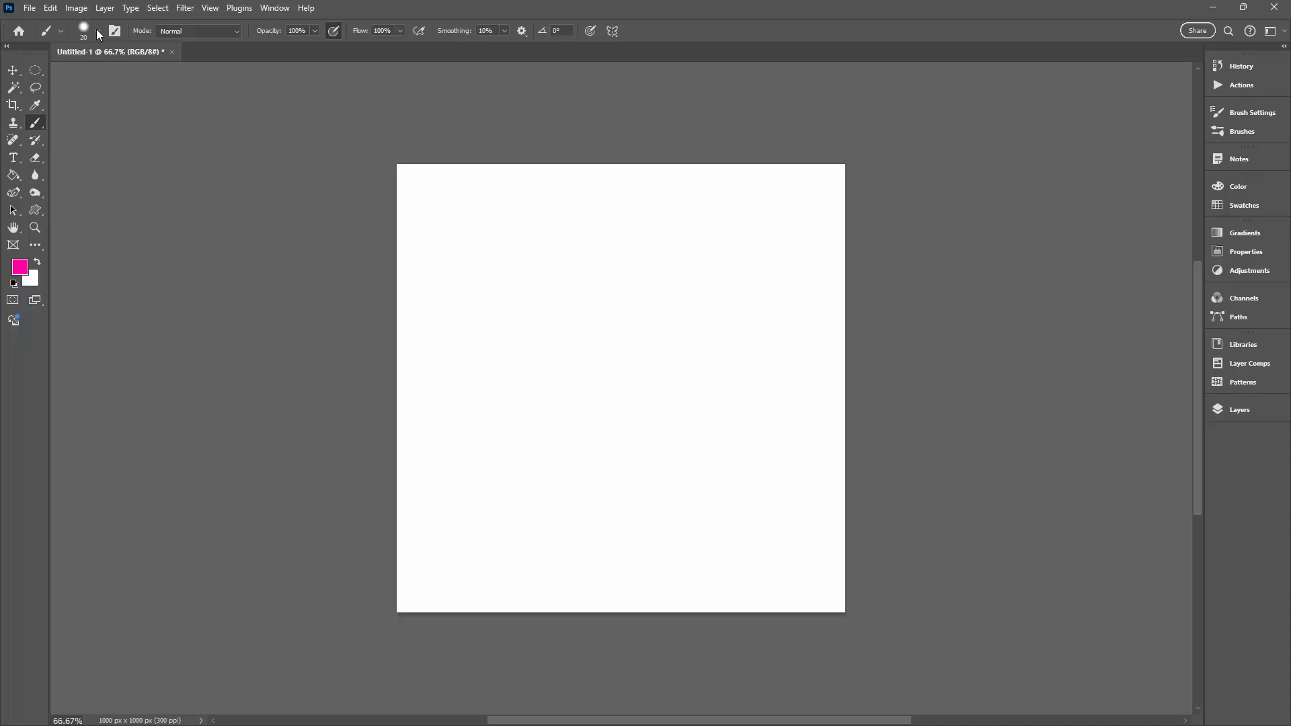
# Show the Brush Settings panel for the current round brush after peeking at the presets list.
pyautogui.click(97, 31)
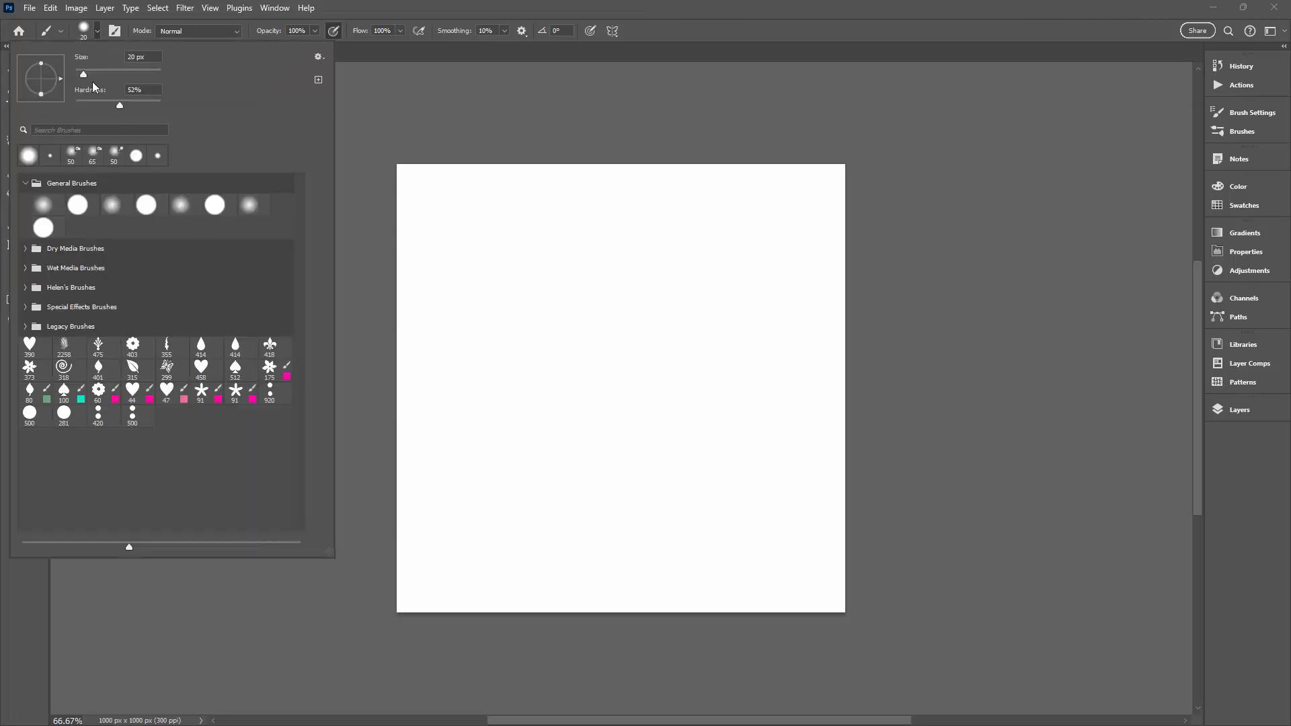
pyautogui.moveTo(206, 164)
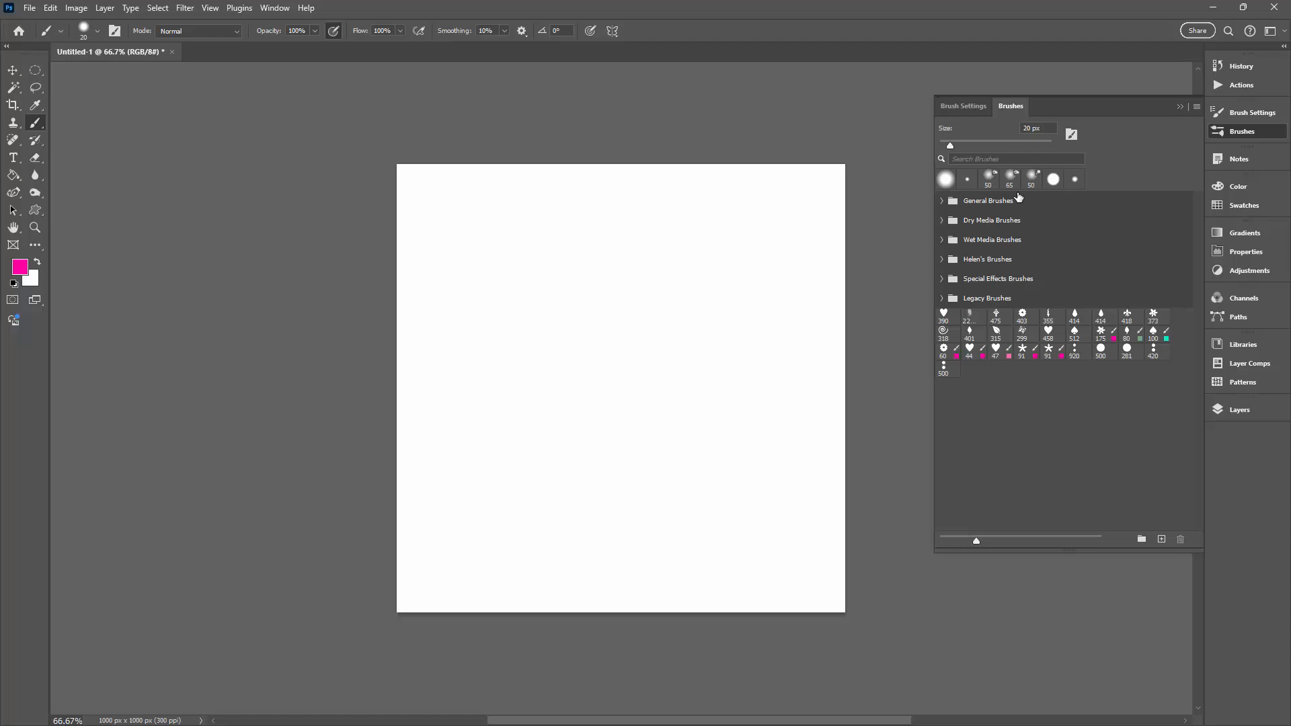
pyautogui.click(83, 31)
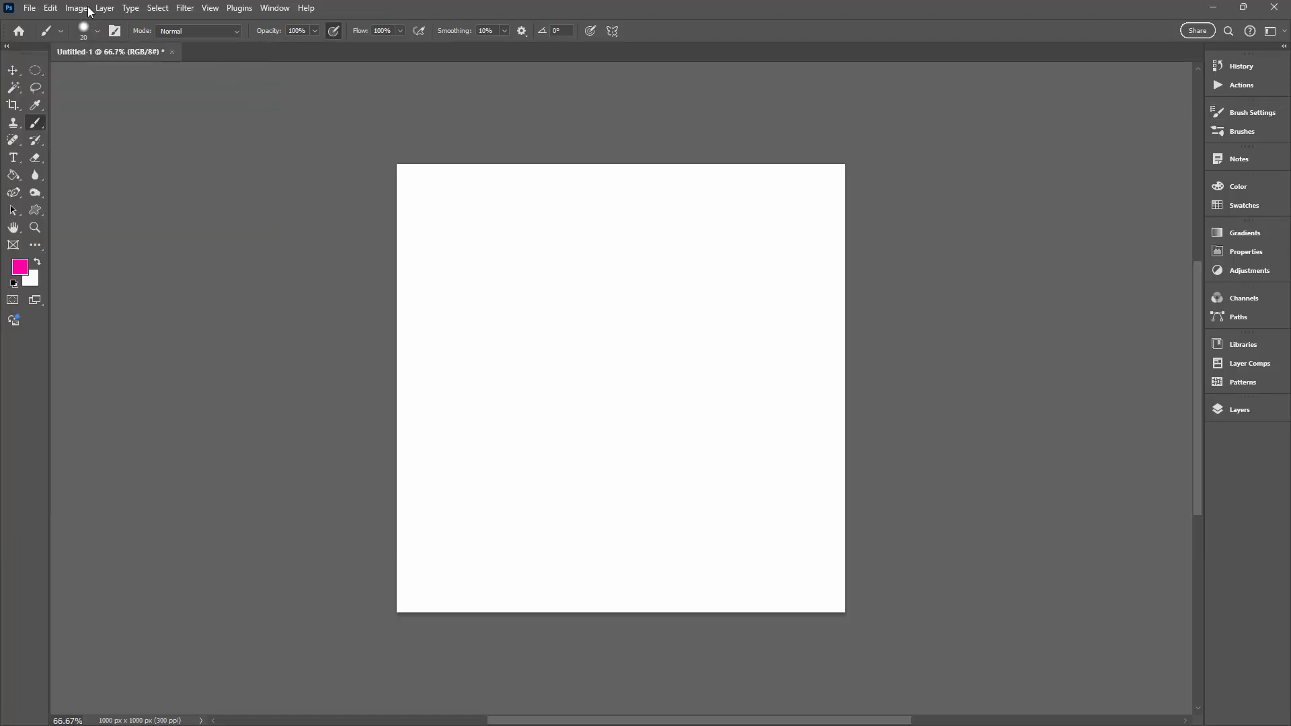
pyautogui.click(116, 31)
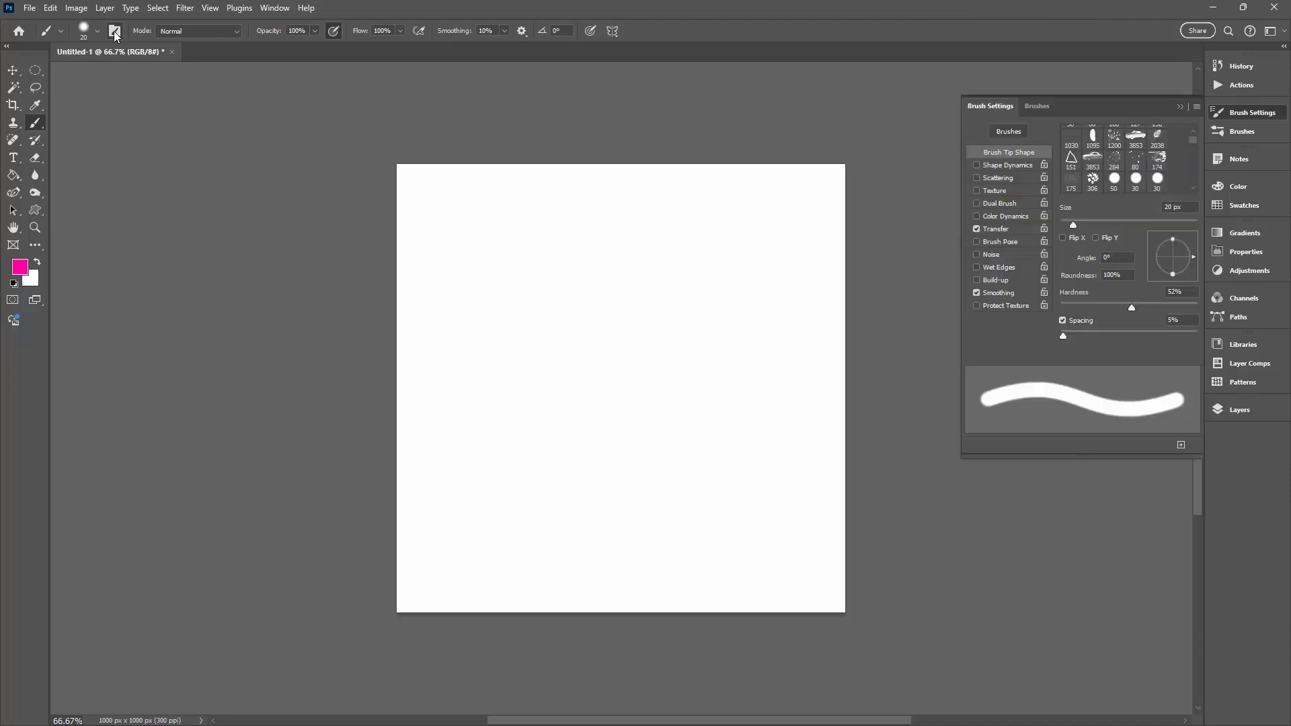
pyautogui.moveTo(1111, 218)
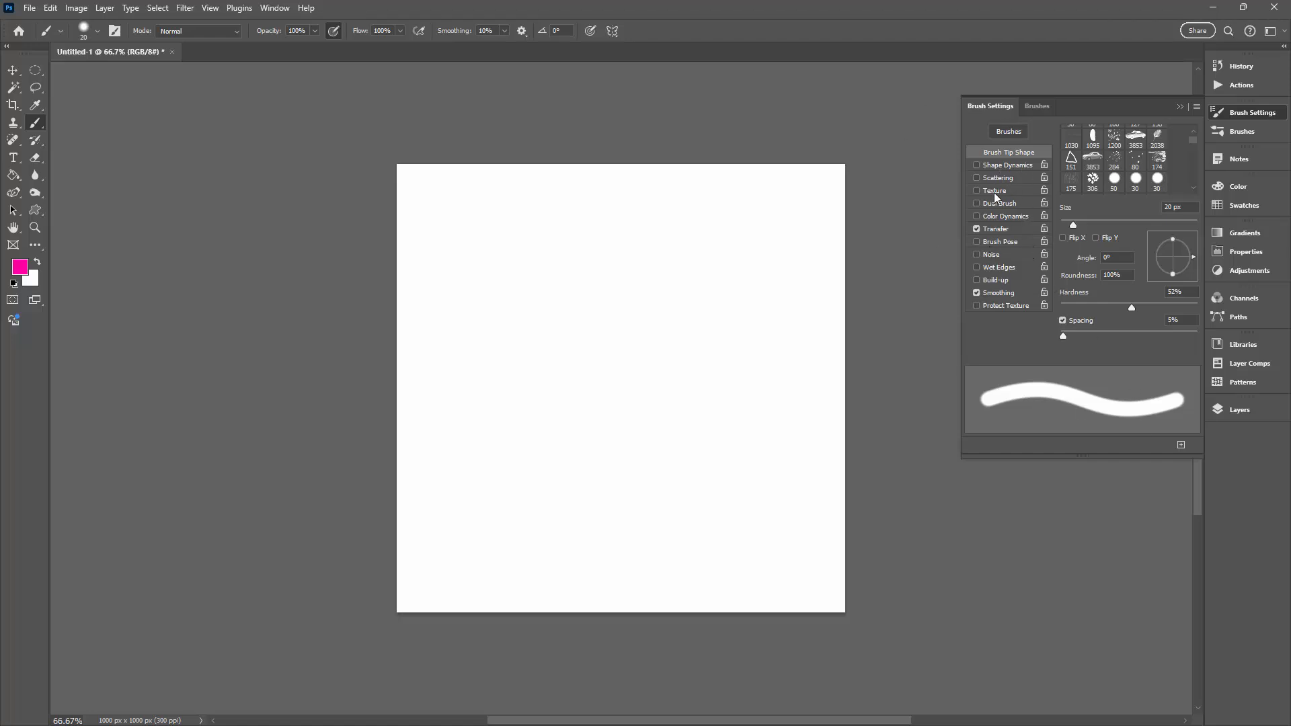
pyautogui.moveTo(997, 174)
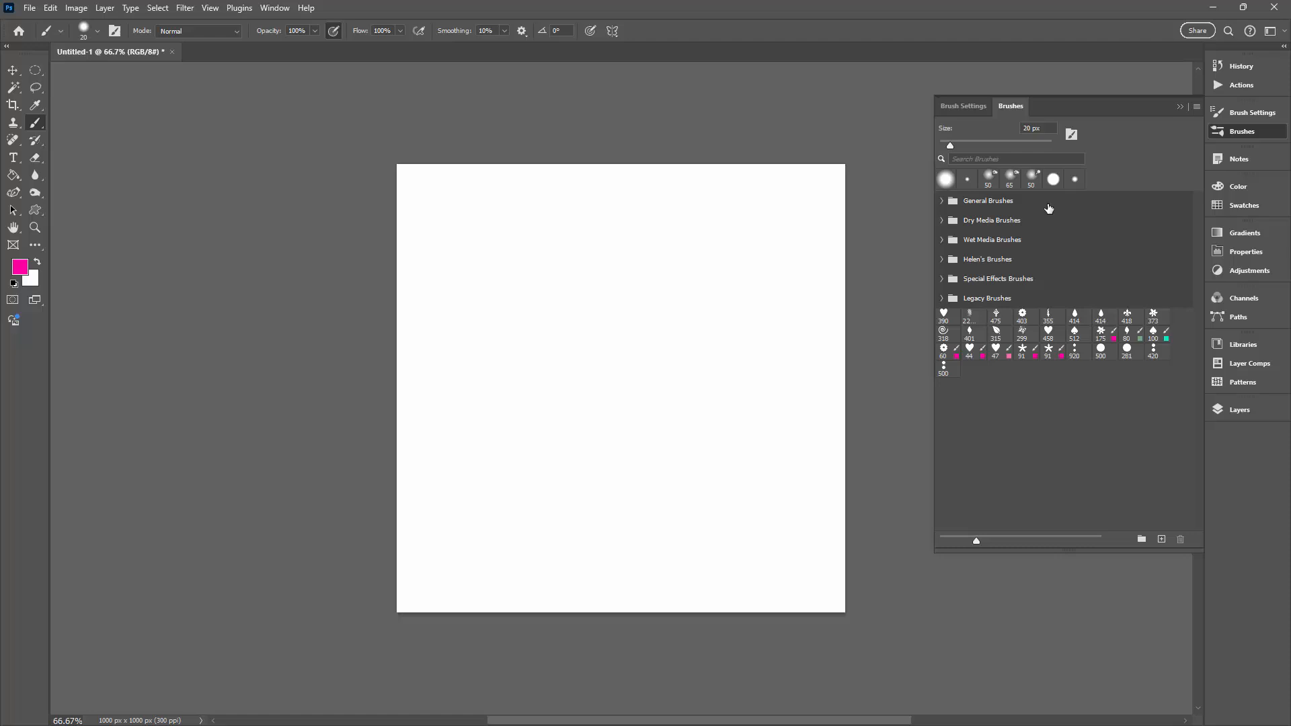
pyautogui.moveTo(995, 398)
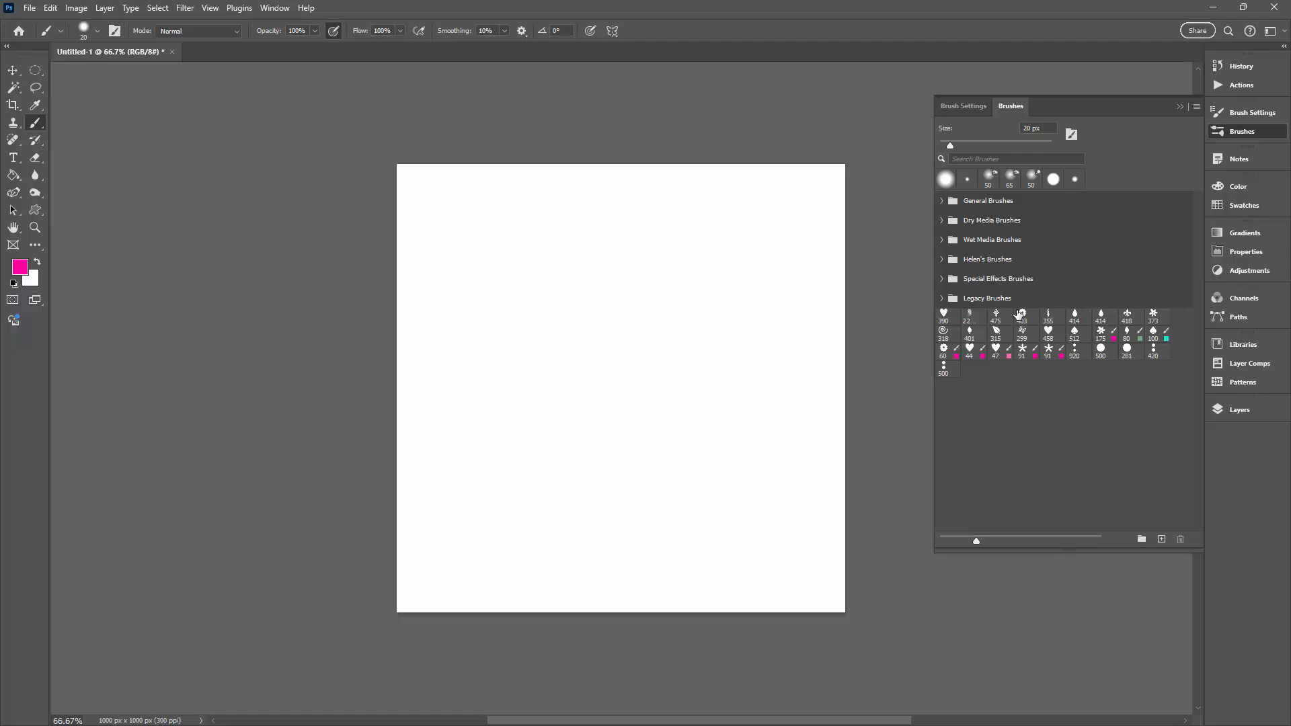
pyautogui.moveTo(981, 383)
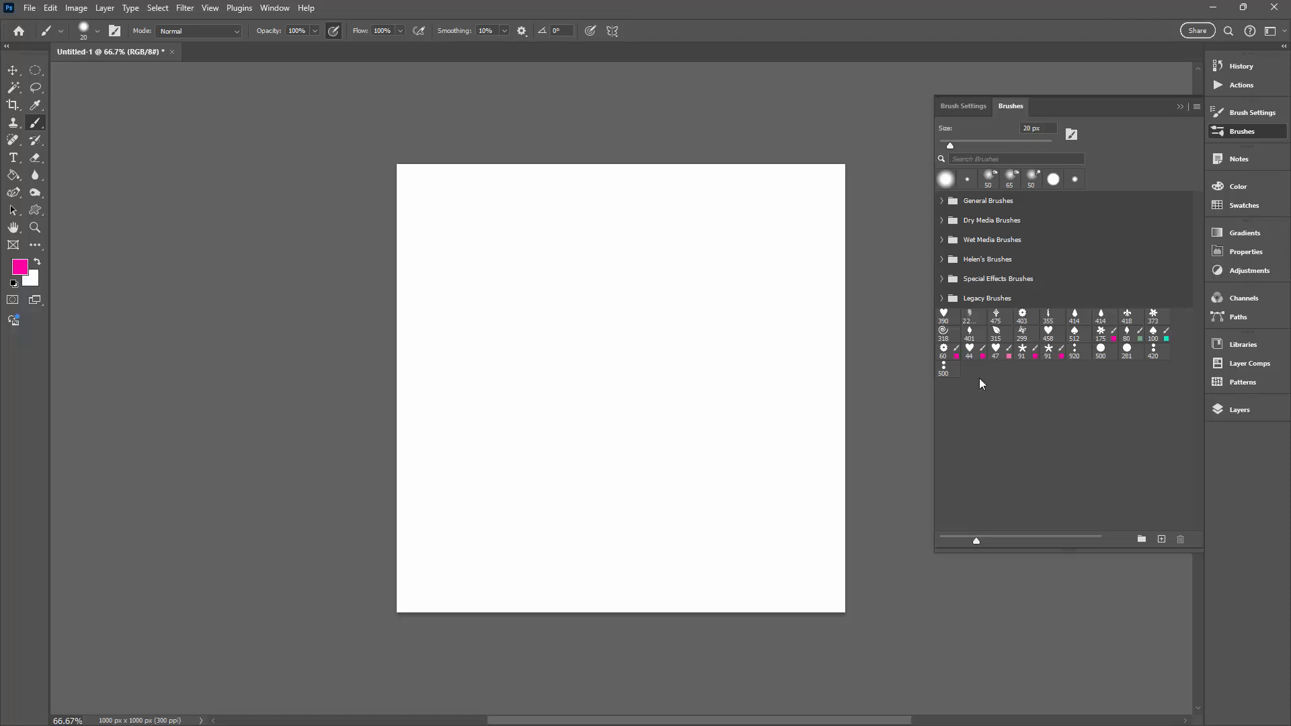
pyautogui.moveTo(1108, 509)
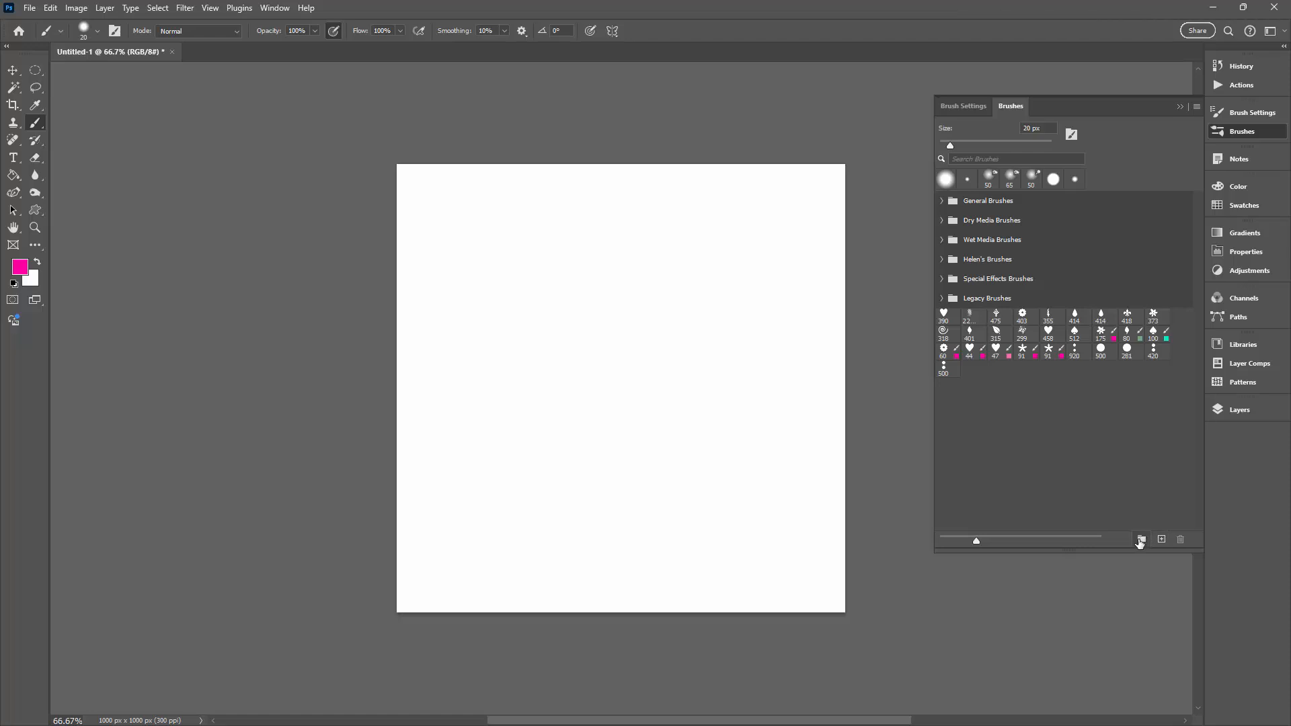
# Add a new empty brush group named Helen's Color Brushes to the presets list.
pyautogui.click(1142, 539)
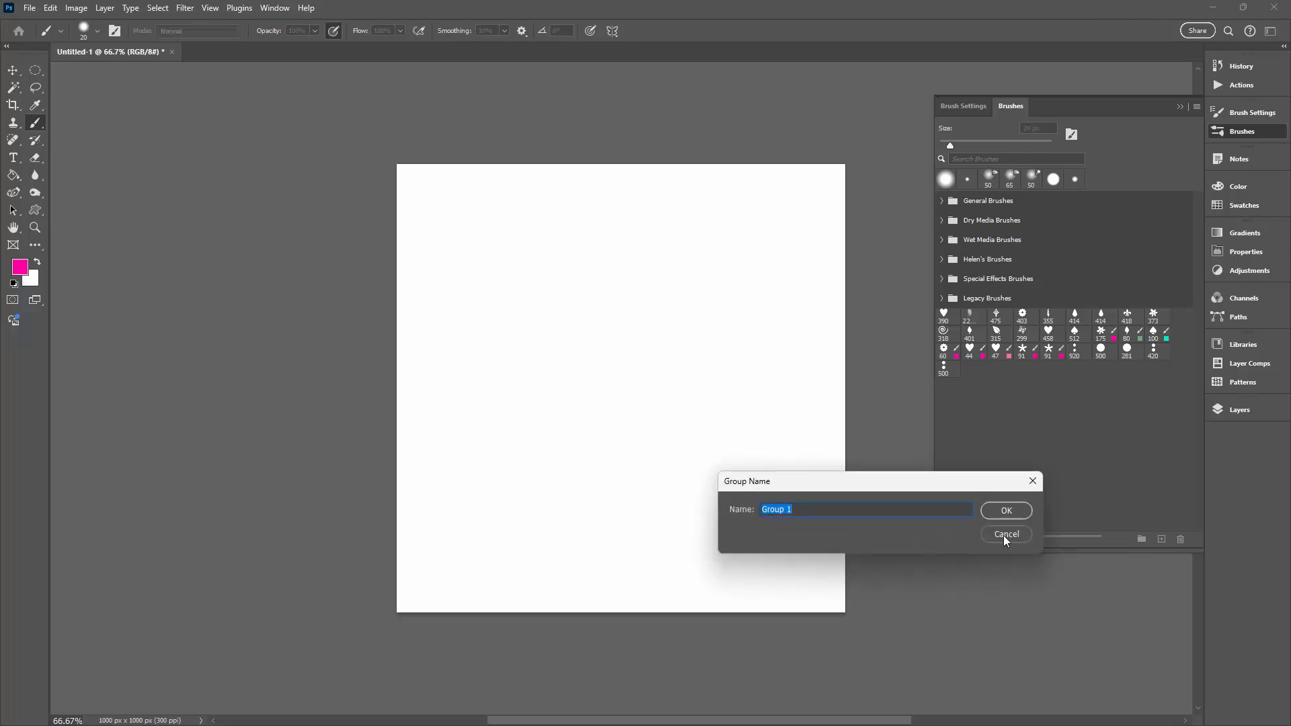
pyautogui.write('Color Brushes')
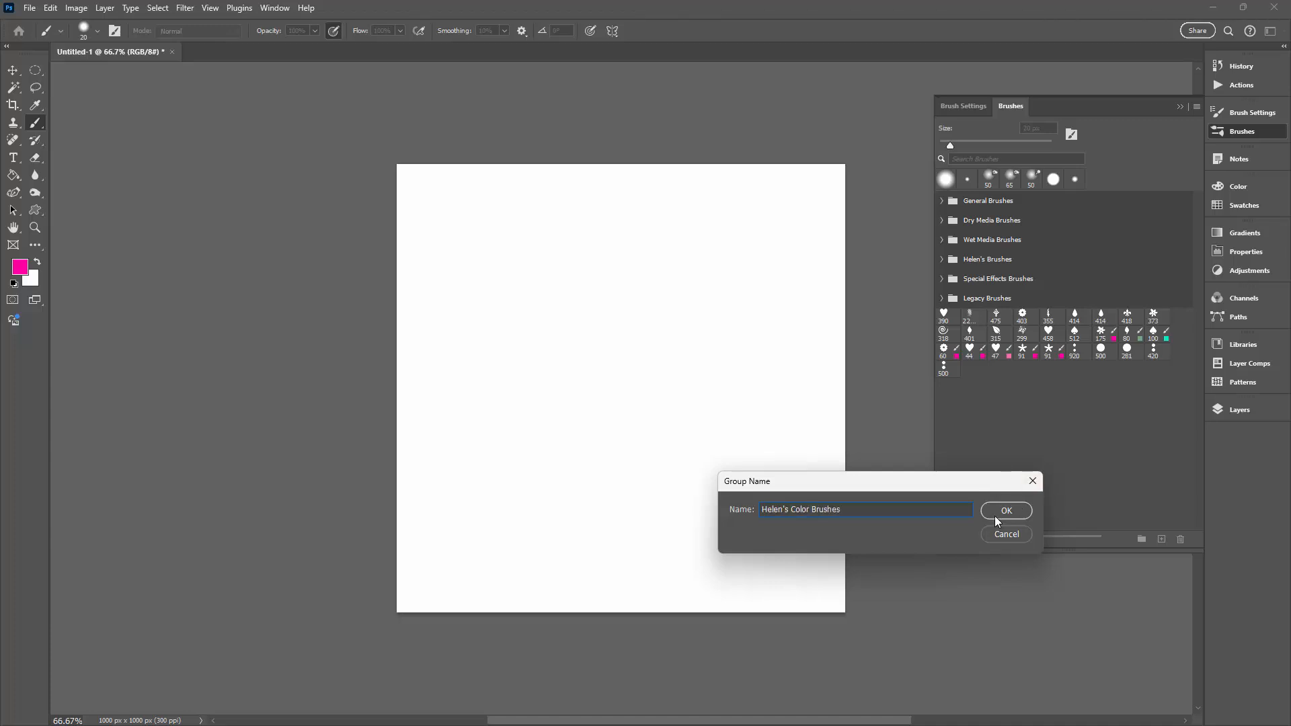
pyautogui.click(1006, 511)
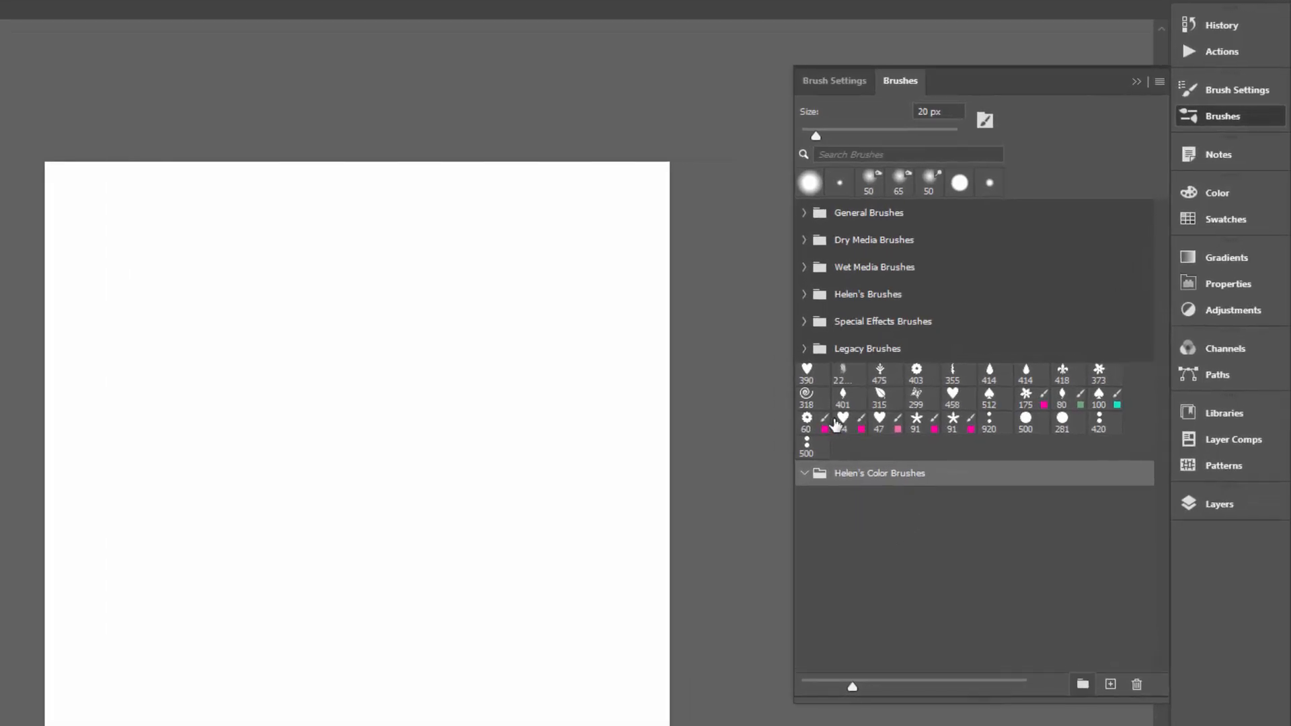
# Move the pink star, heart and flower brushes into the Helen's Color Brushes group.
pyautogui.click(878, 472)
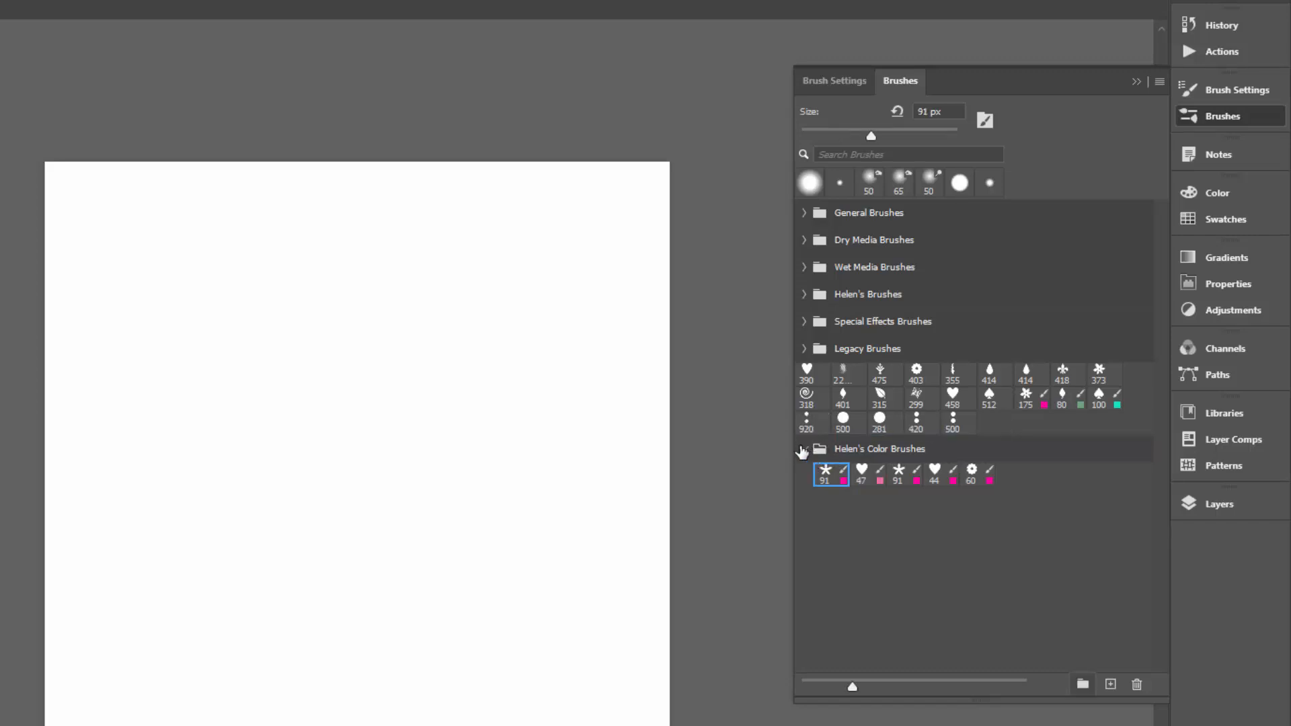
pyautogui.moveTo(830, 477)
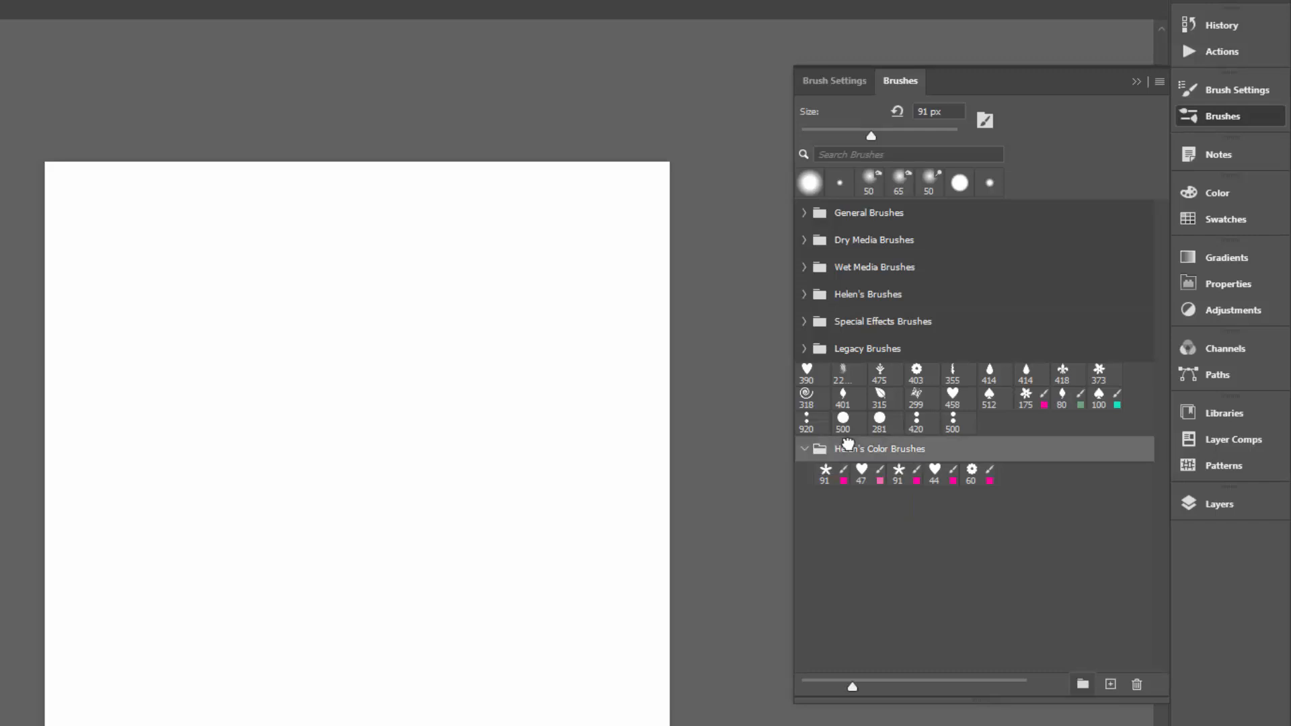
# Export the Helen's Color Brushes group as color brushes.abr.
pyautogui.rightClick(838, 450)
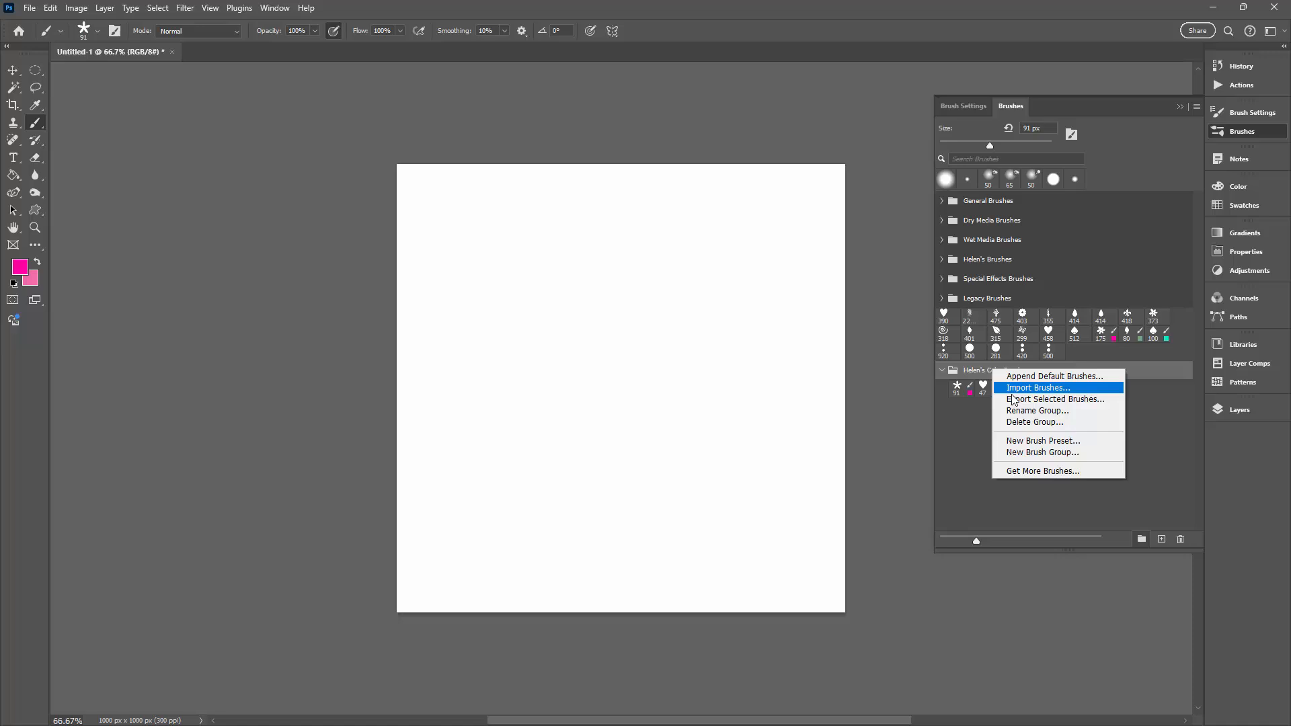
pyautogui.click(1055, 398)
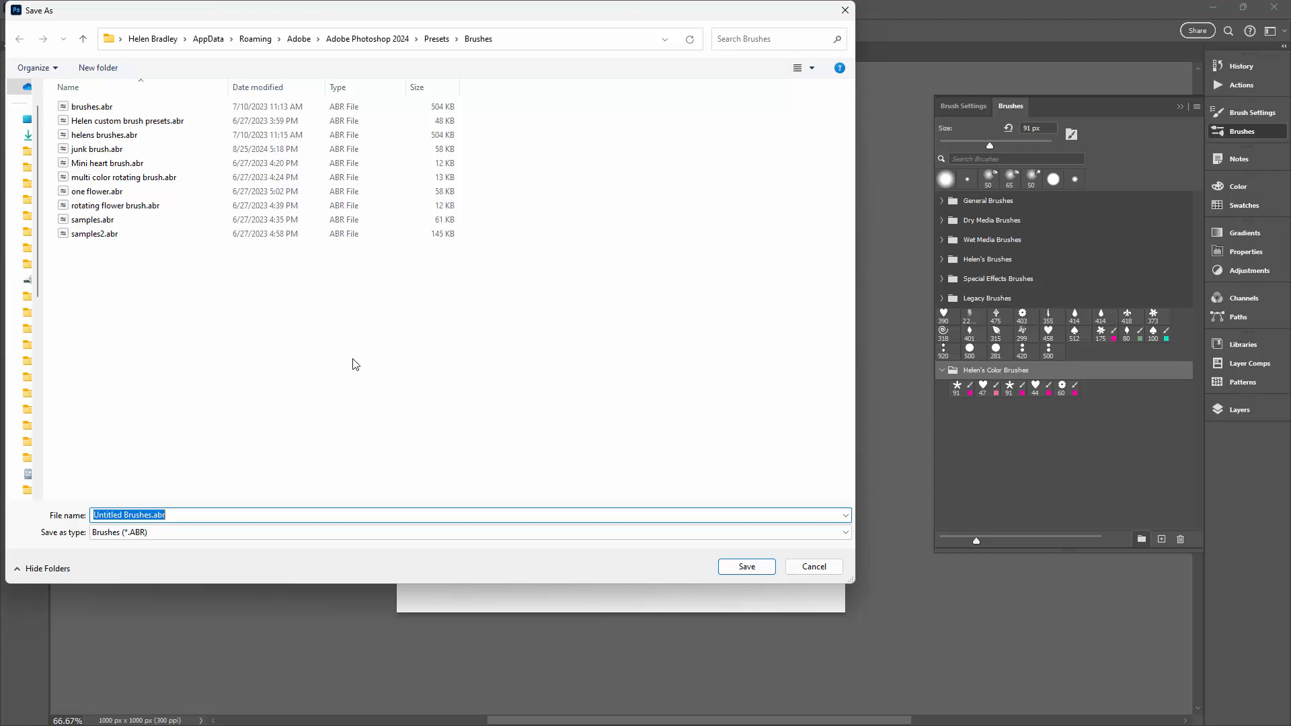
pyautogui.moveTo(360, 388)
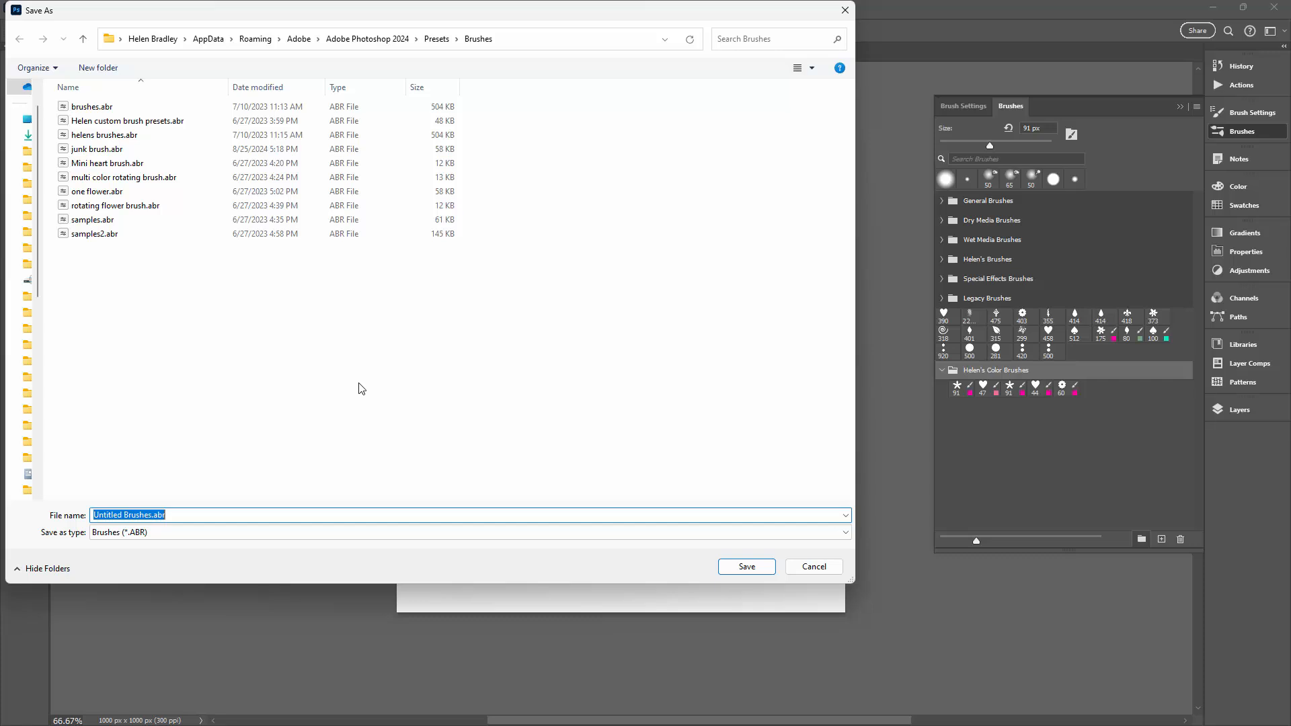
pyautogui.write('color brushes')
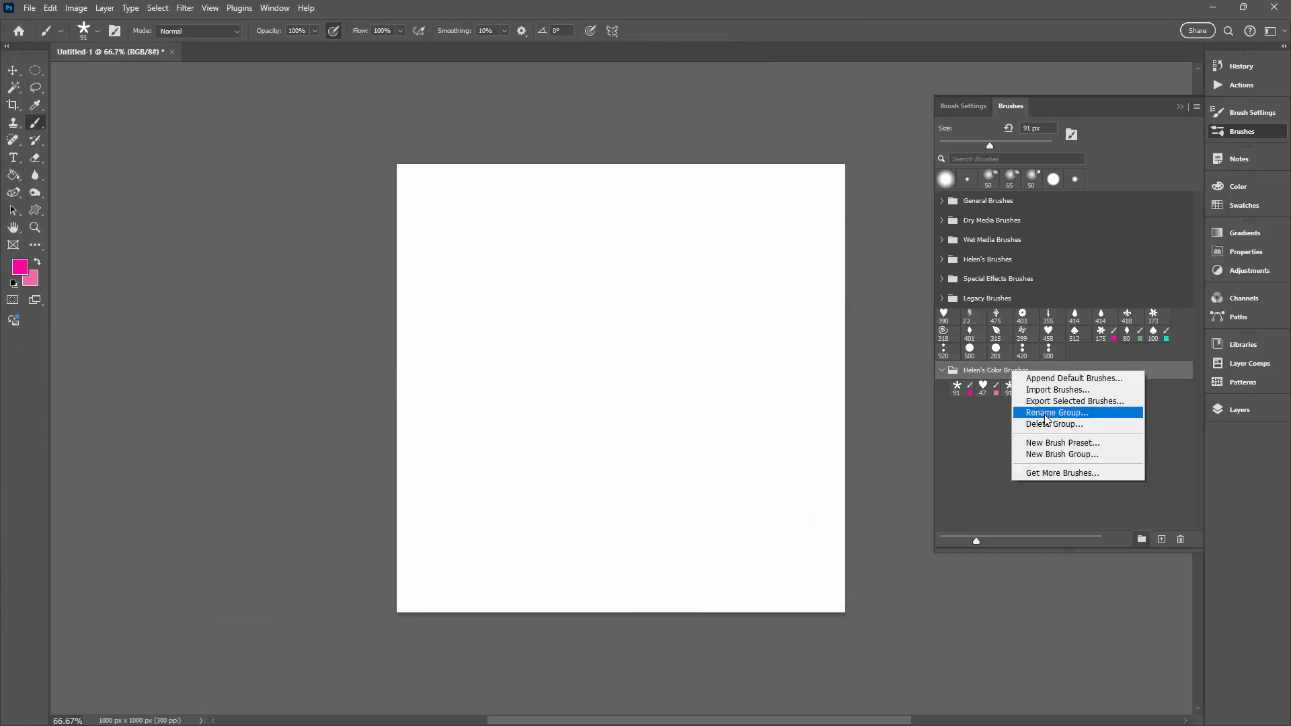
# Delete the Helen's Color Brushes group and its brushes from the presets list.
pyautogui.click(1053, 423)
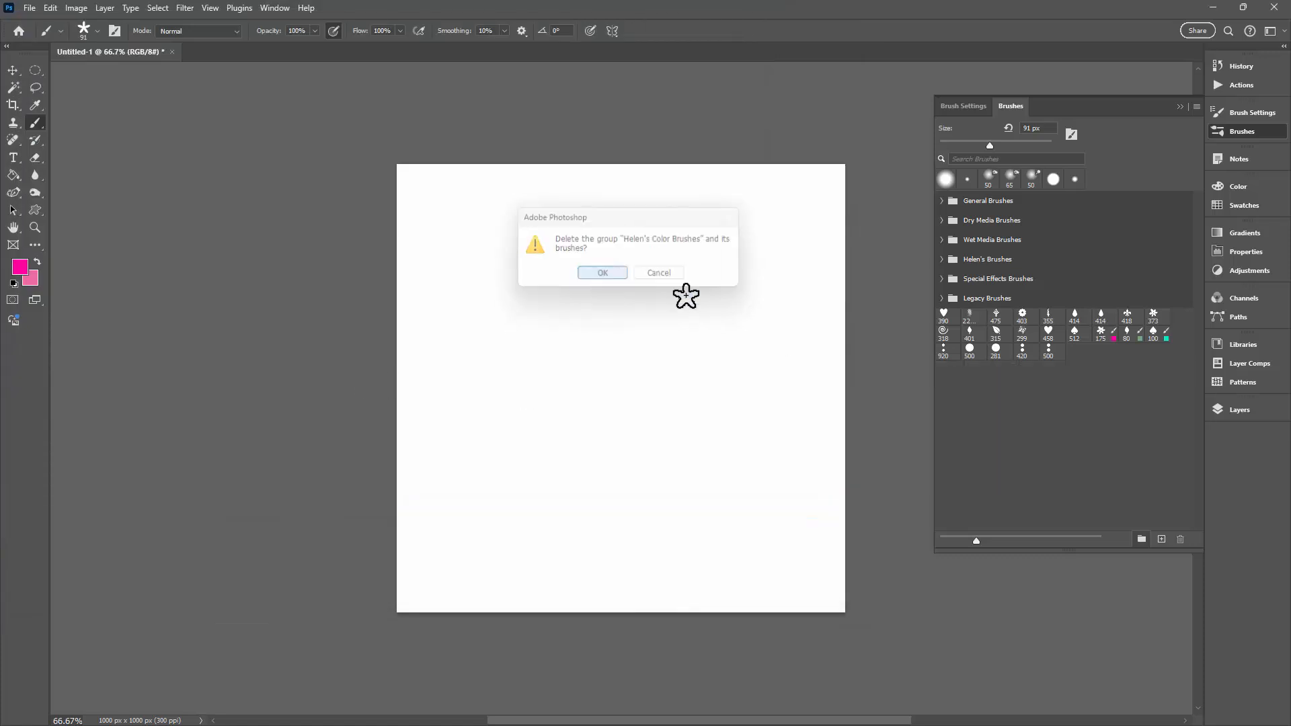
pyautogui.click(603, 273)
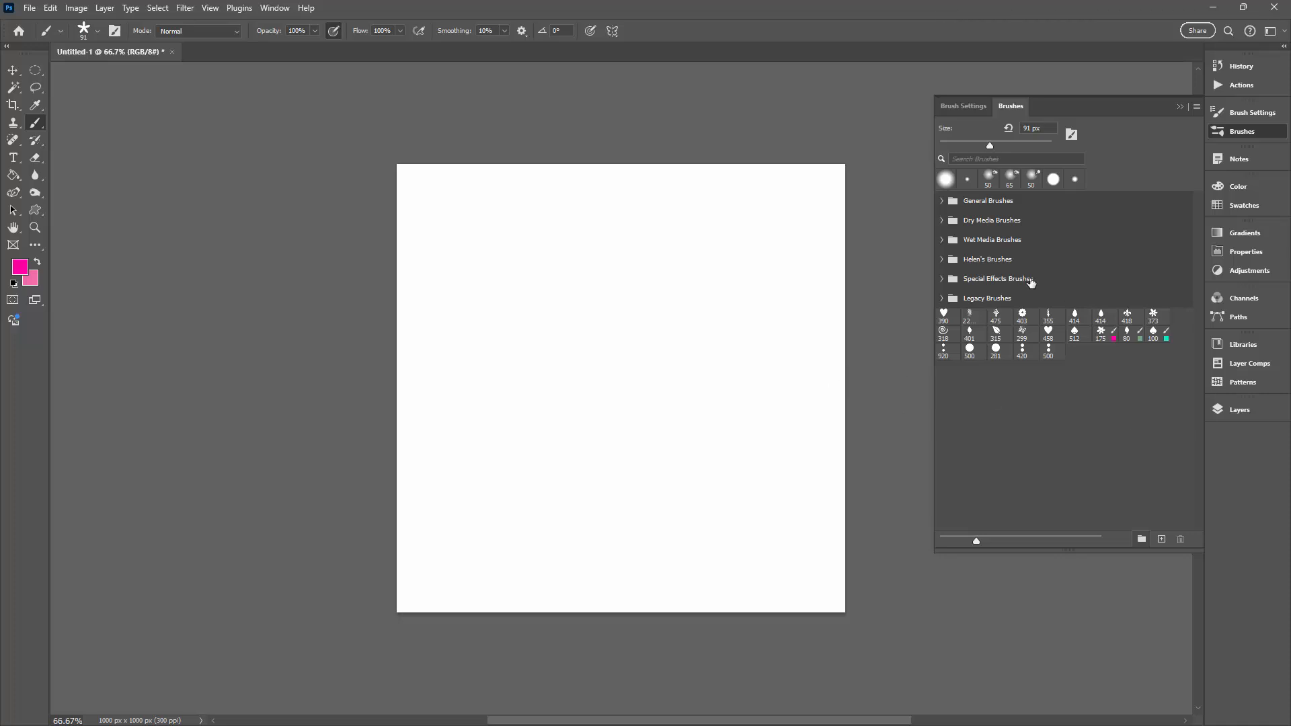
pyautogui.moveTo(1197, 108)
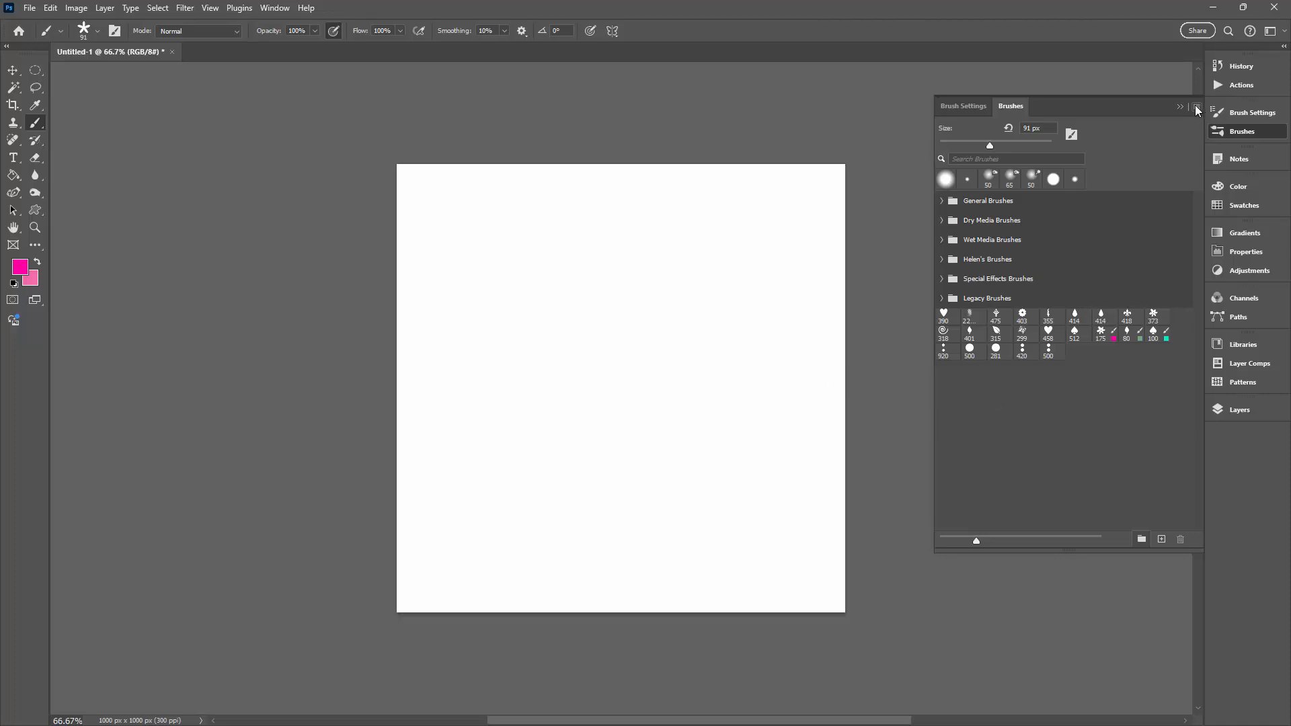
# Restore the color brushes set from the panel menu and expand the loaded group.
pyautogui.click(1180, 107)
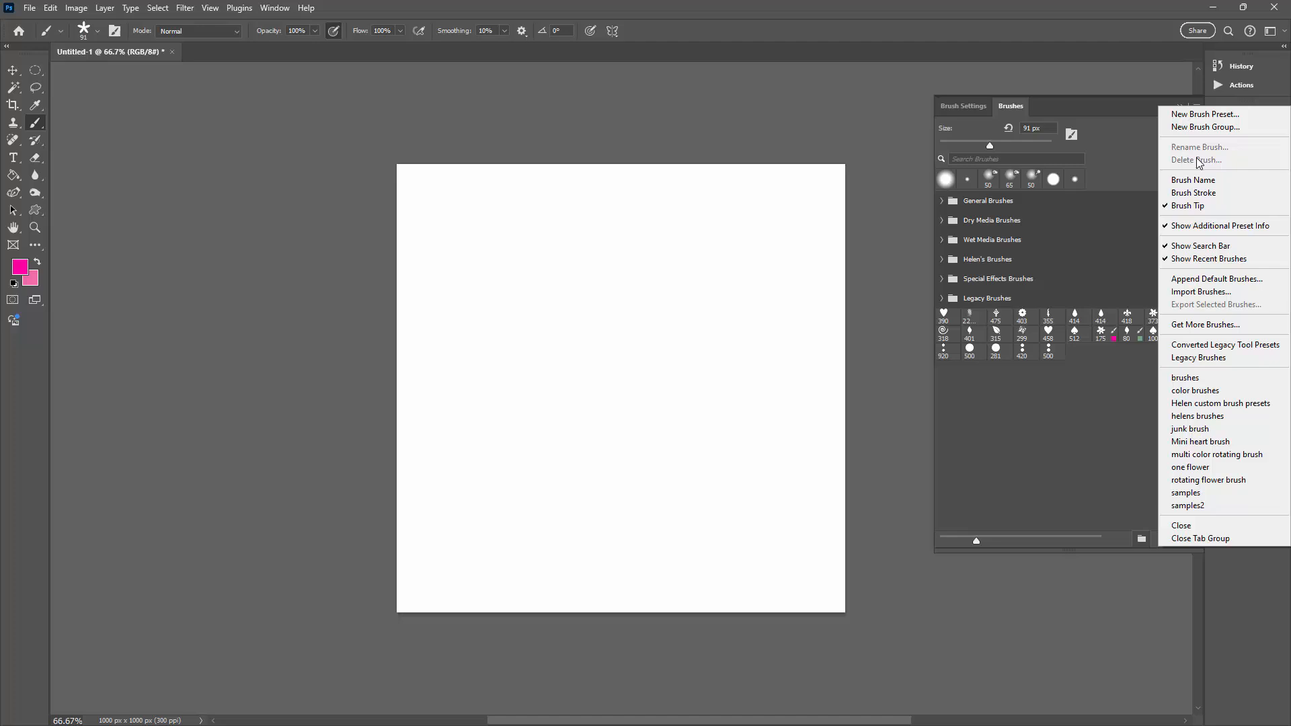
pyautogui.moveTo(1194, 390)
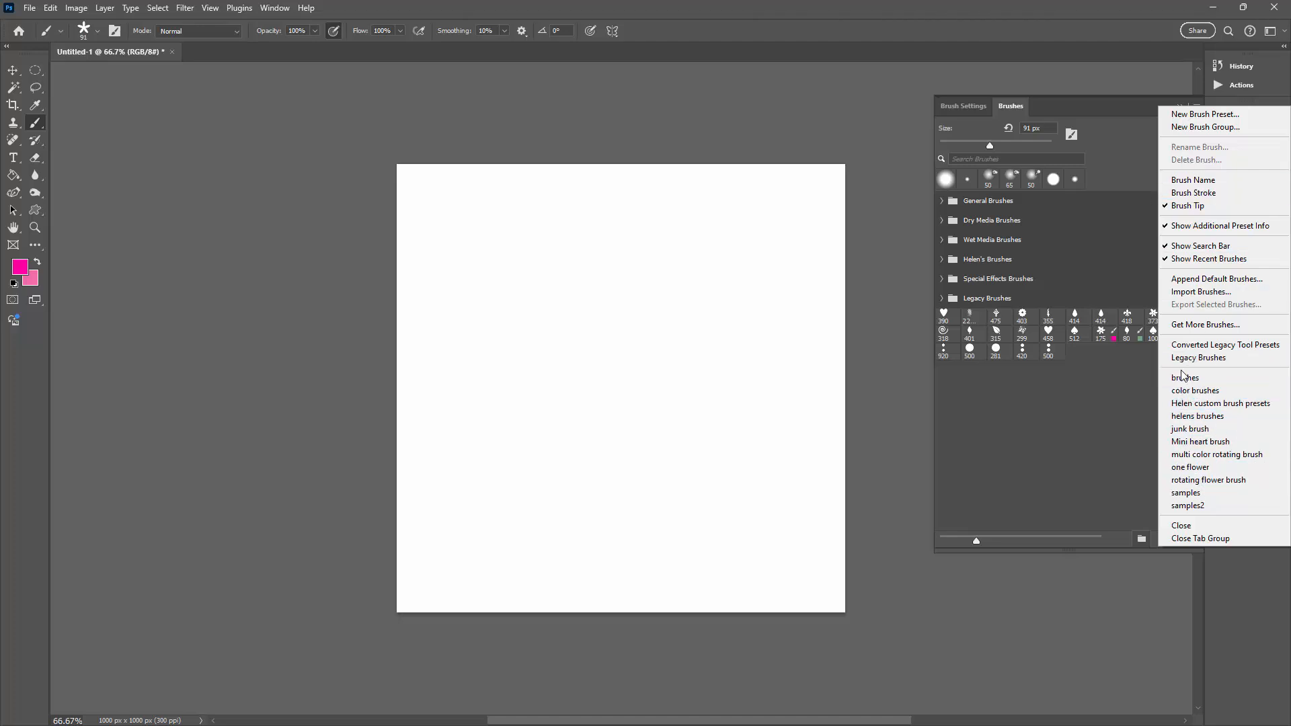
pyautogui.moveTo(1221, 402)
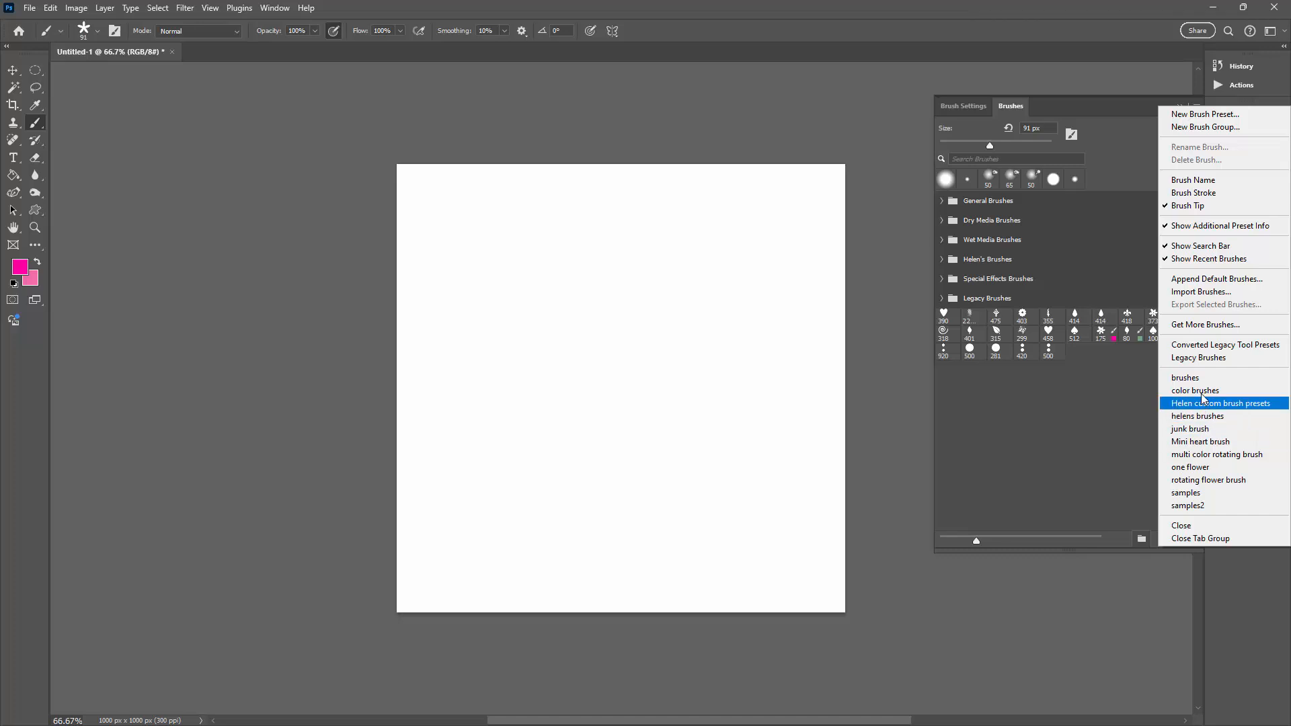
pyautogui.moveTo(1186, 378)
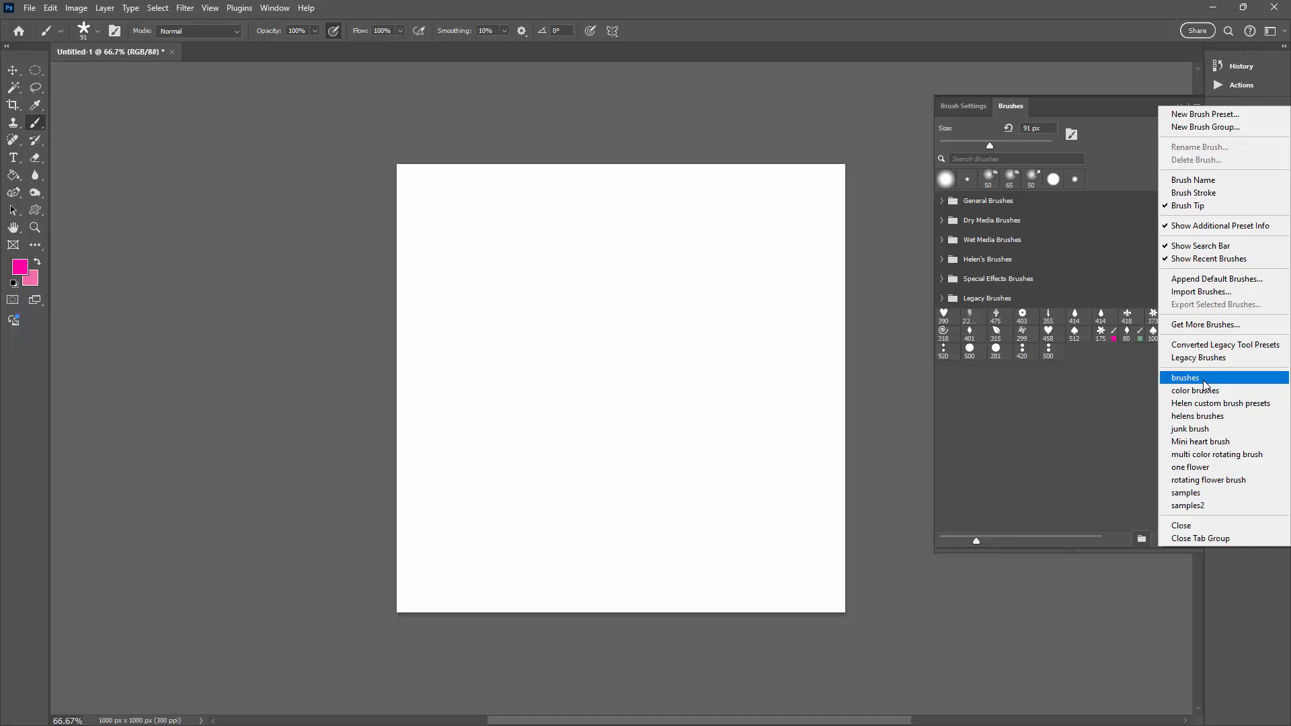
pyautogui.moveTo(1195, 390)
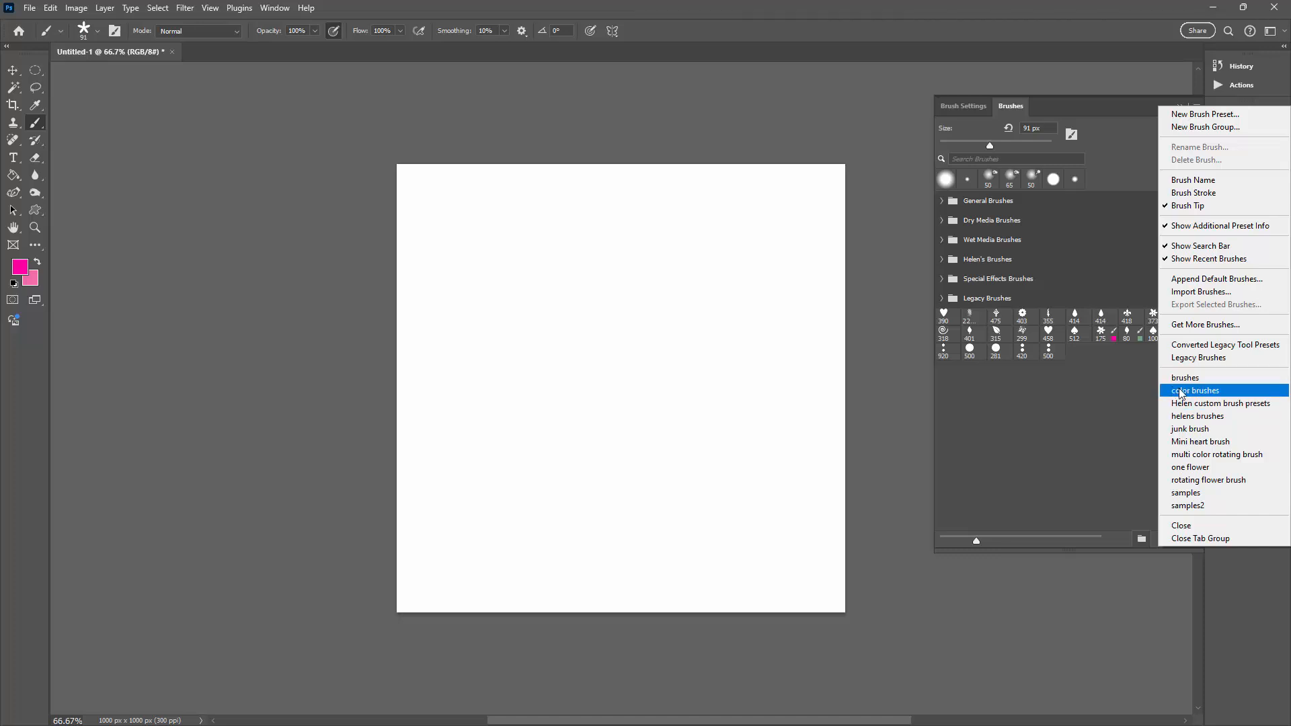
pyautogui.moveTo(1184, 394)
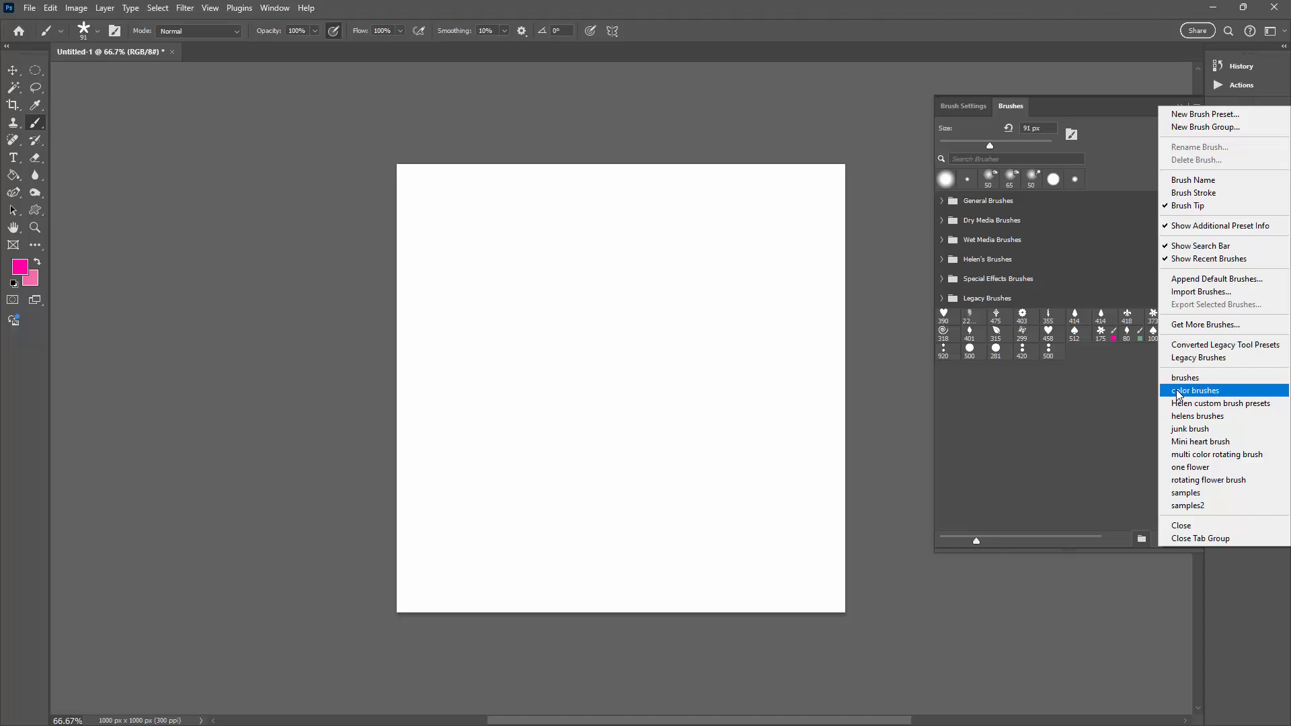
pyautogui.click(1194, 390)
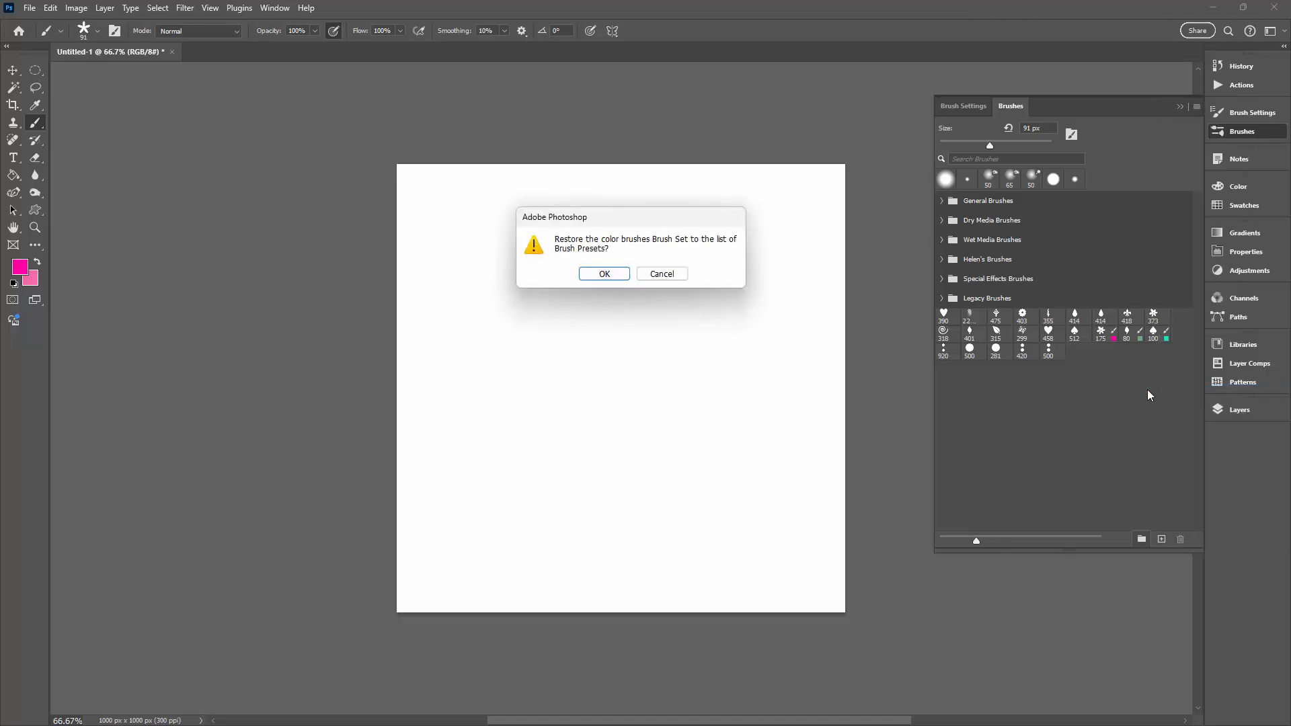
pyautogui.moveTo(617, 274)
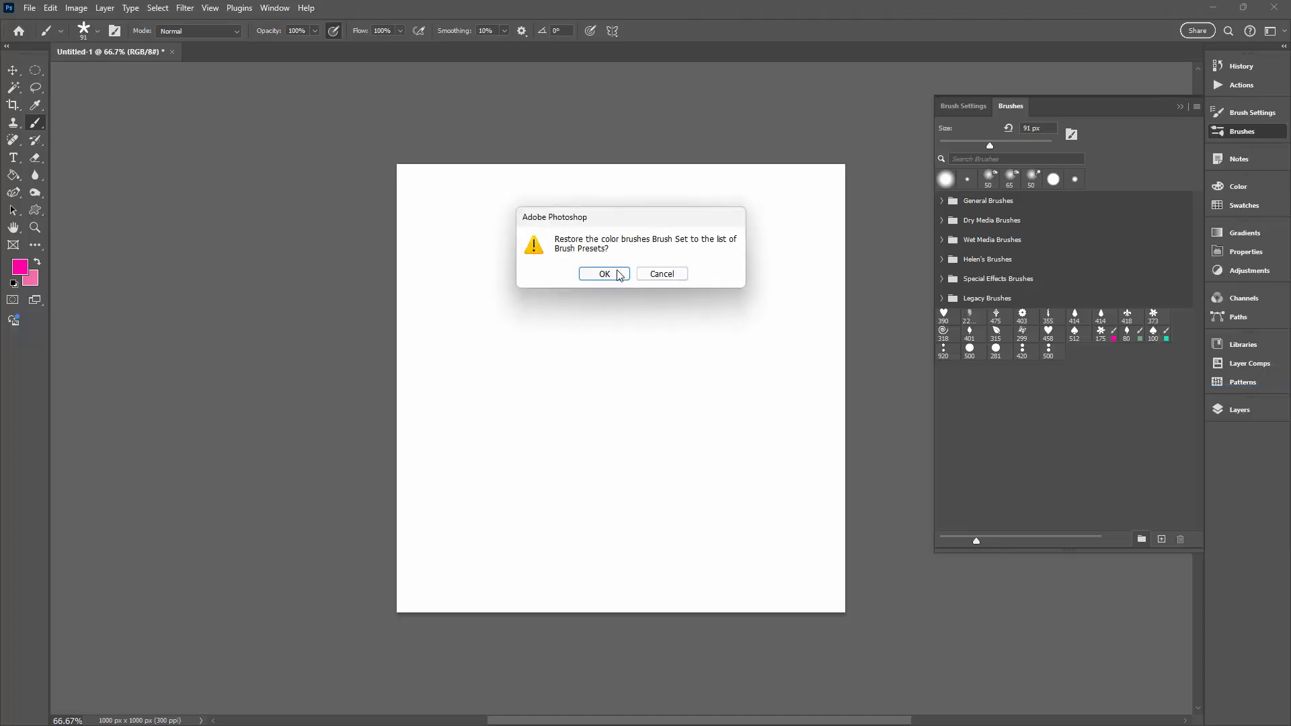
pyautogui.click(604, 273)
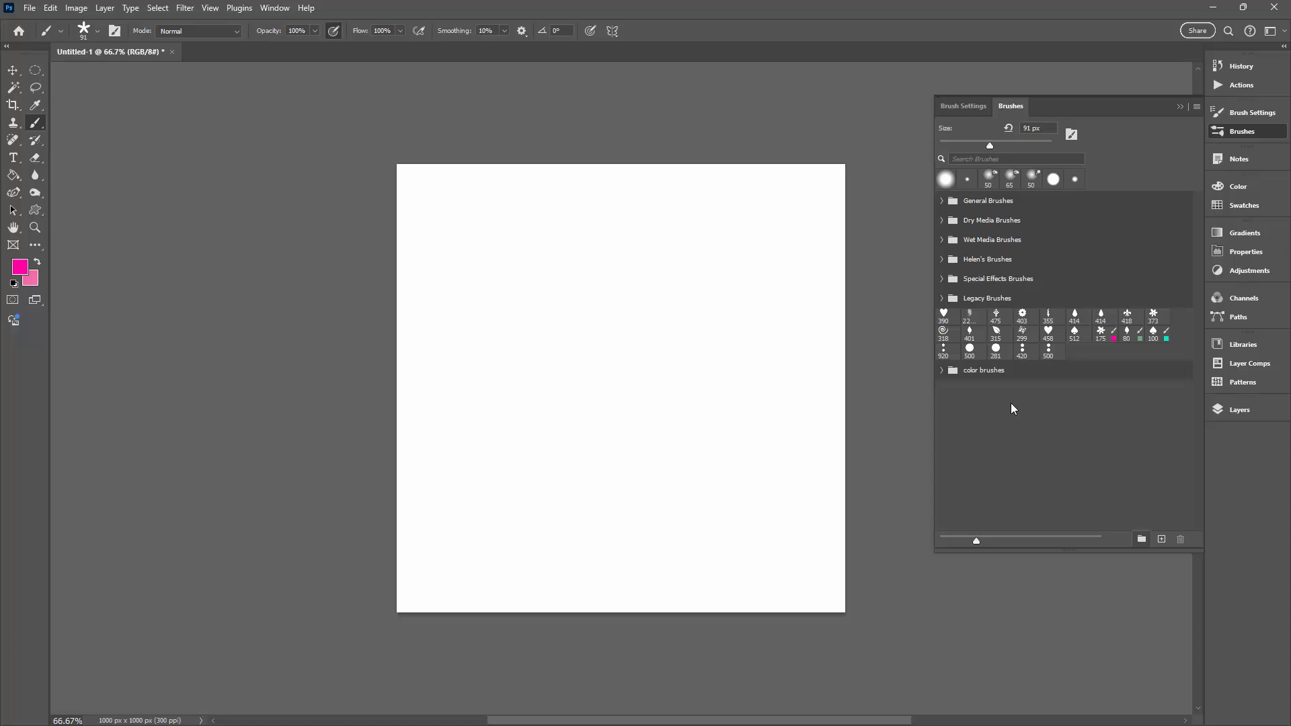
pyautogui.click(941, 370)
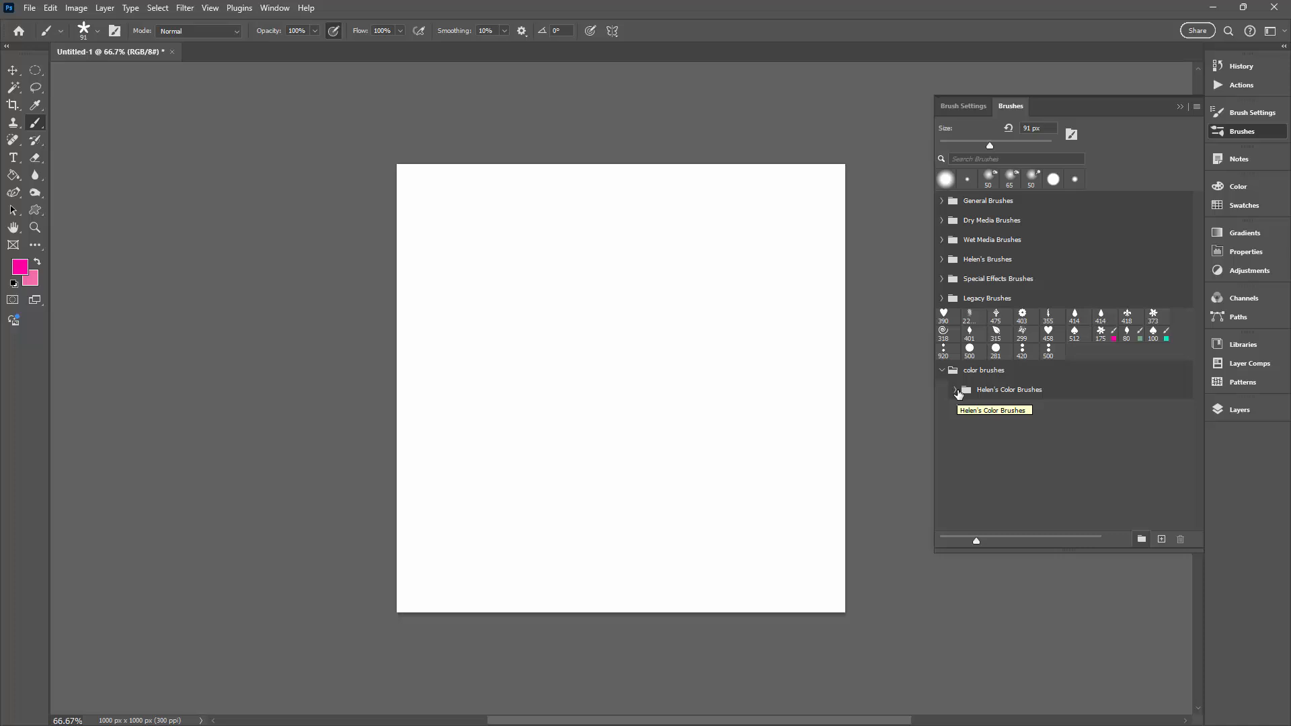
# Pull Helen's Color Brushes out to top level and choose Delete Group on the emptied color brushes group.
pyautogui.click(955, 390)
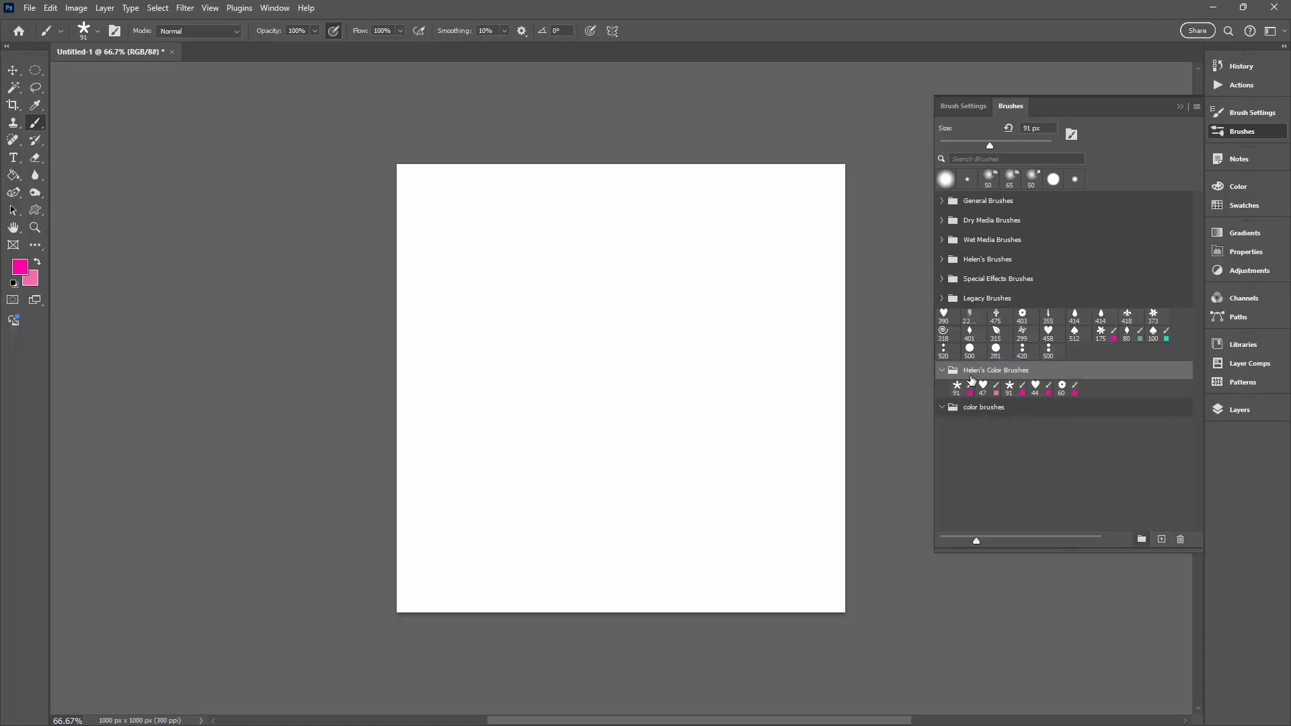
pyautogui.rightClick(983, 407)
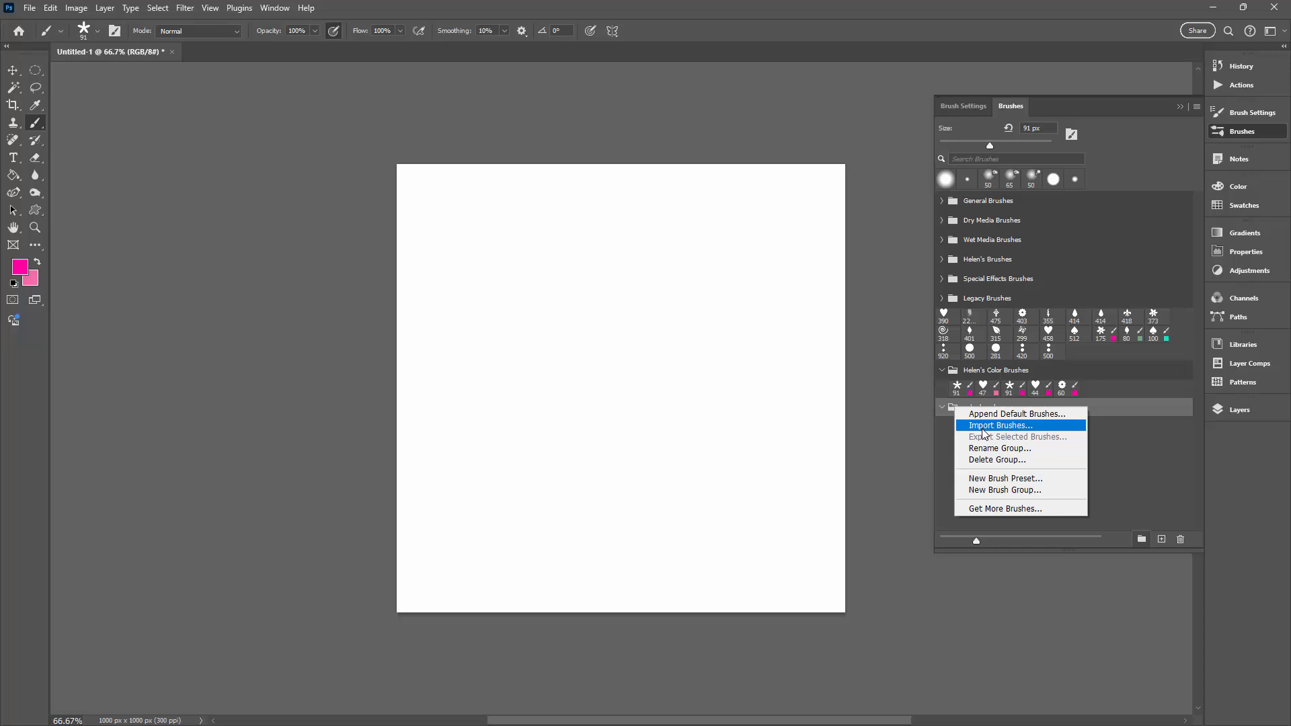
pyautogui.click(997, 460)
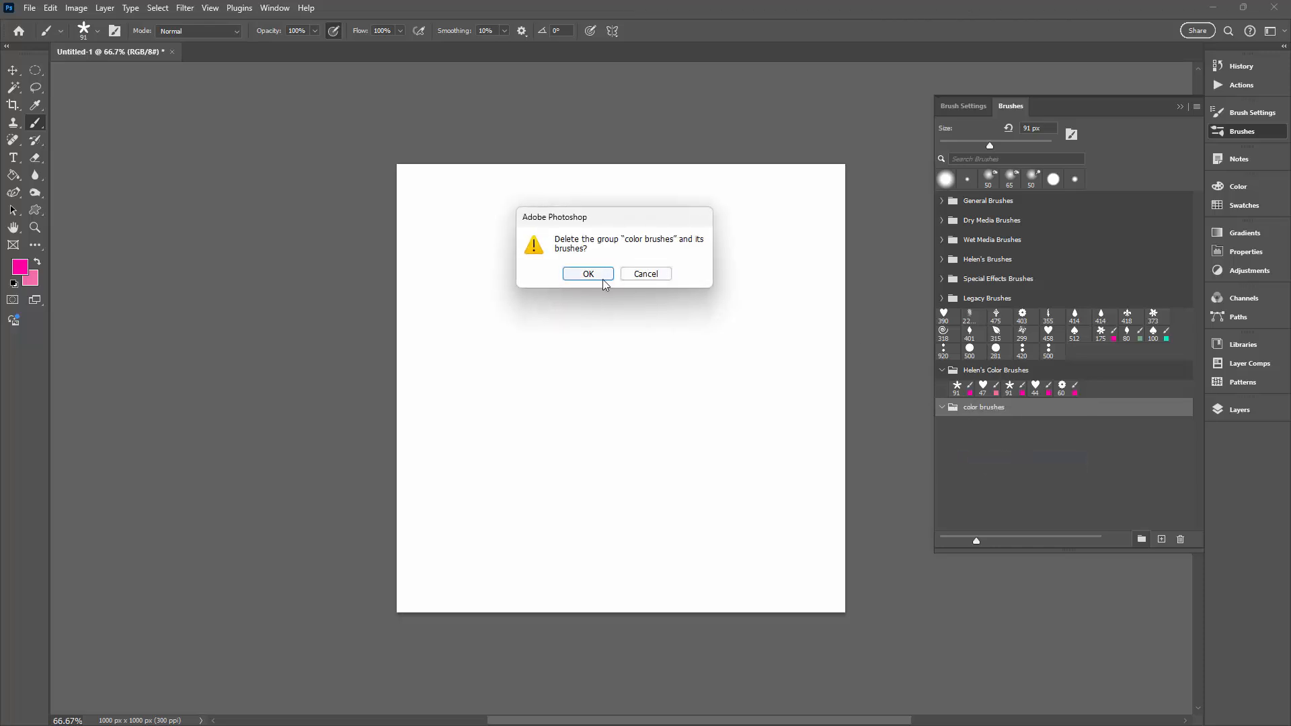
# Confirm the deletion, select every brush in Helen's Color Brushes and export them as Helen's Colour Brushes.
pyautogui.click(588, 275)
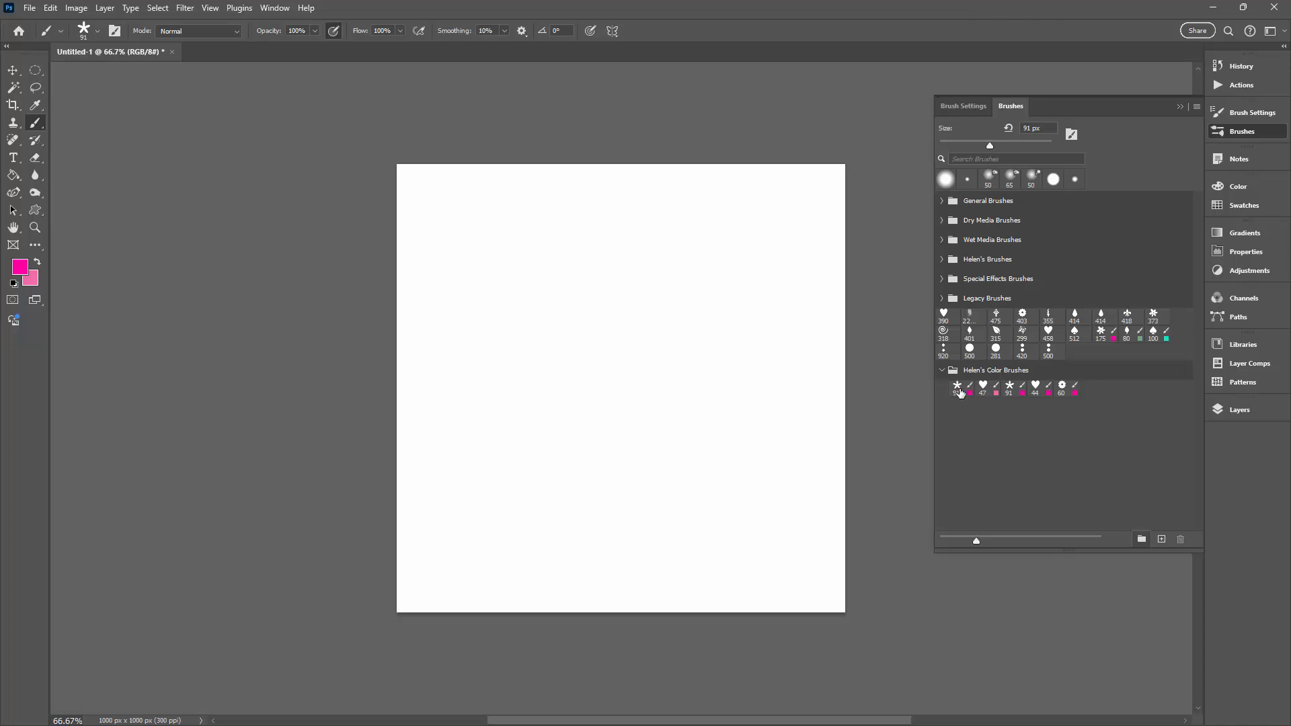
pyautogui.click(958, 388)
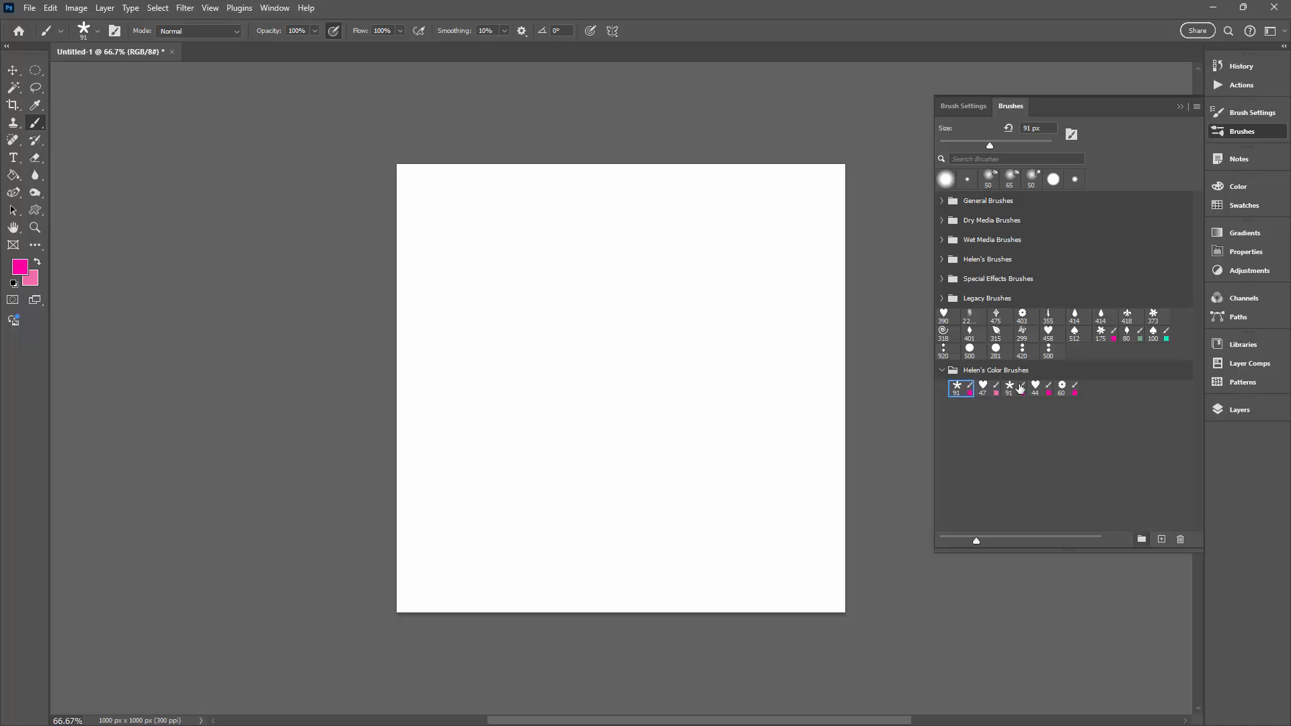
pyautogui.click(958, 387)
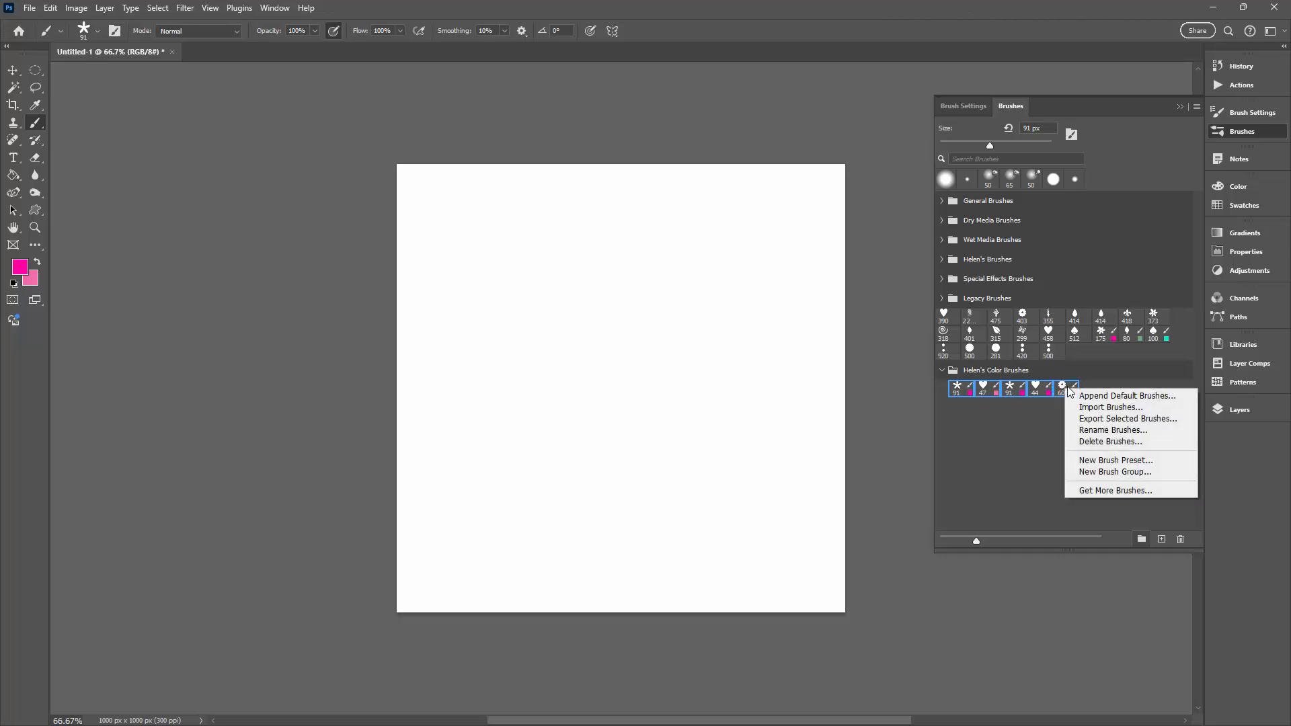
pyautogui.moveTo(1089, 421)
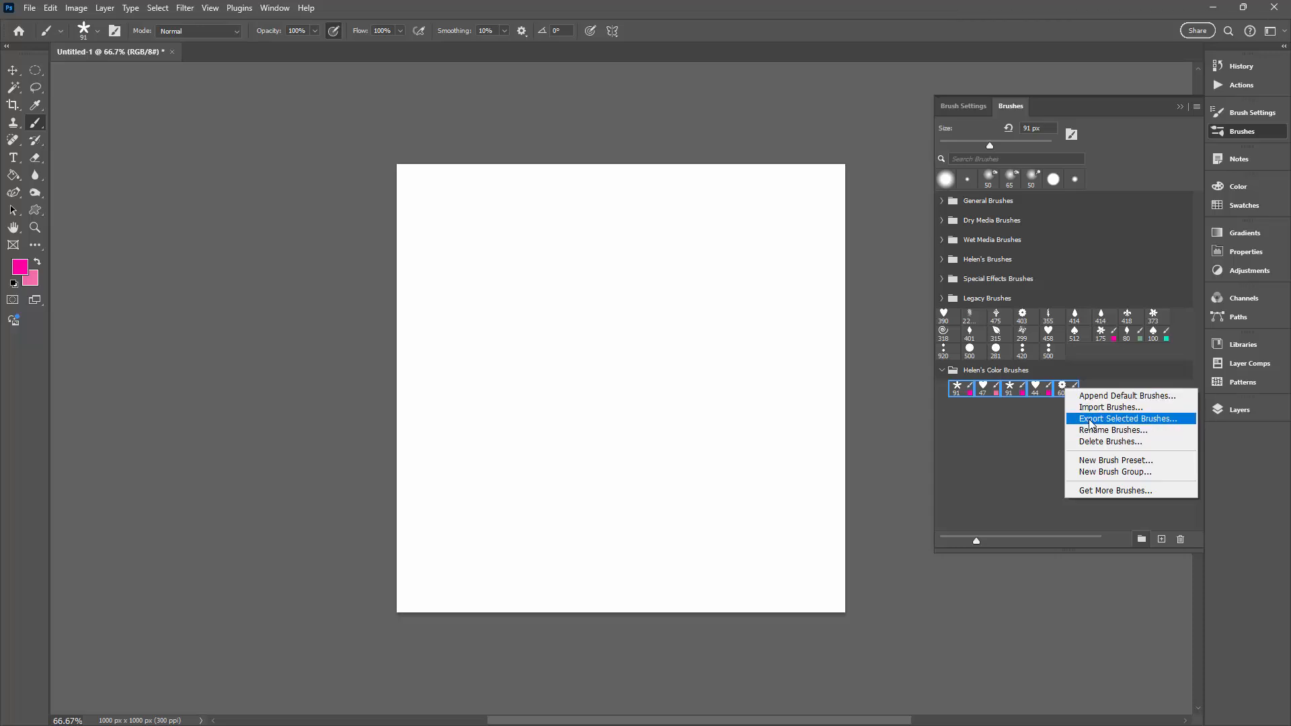
pyautogui.click(1127, 419)
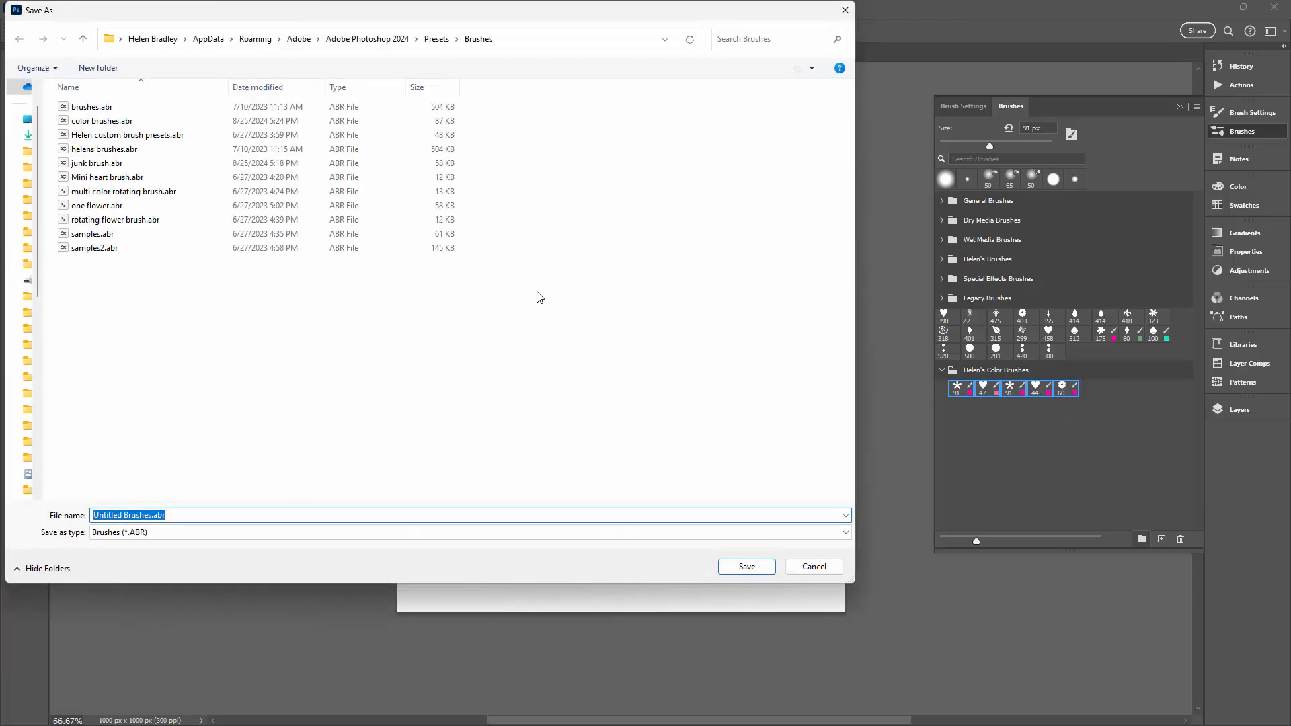
pyautogui.write('Hel')
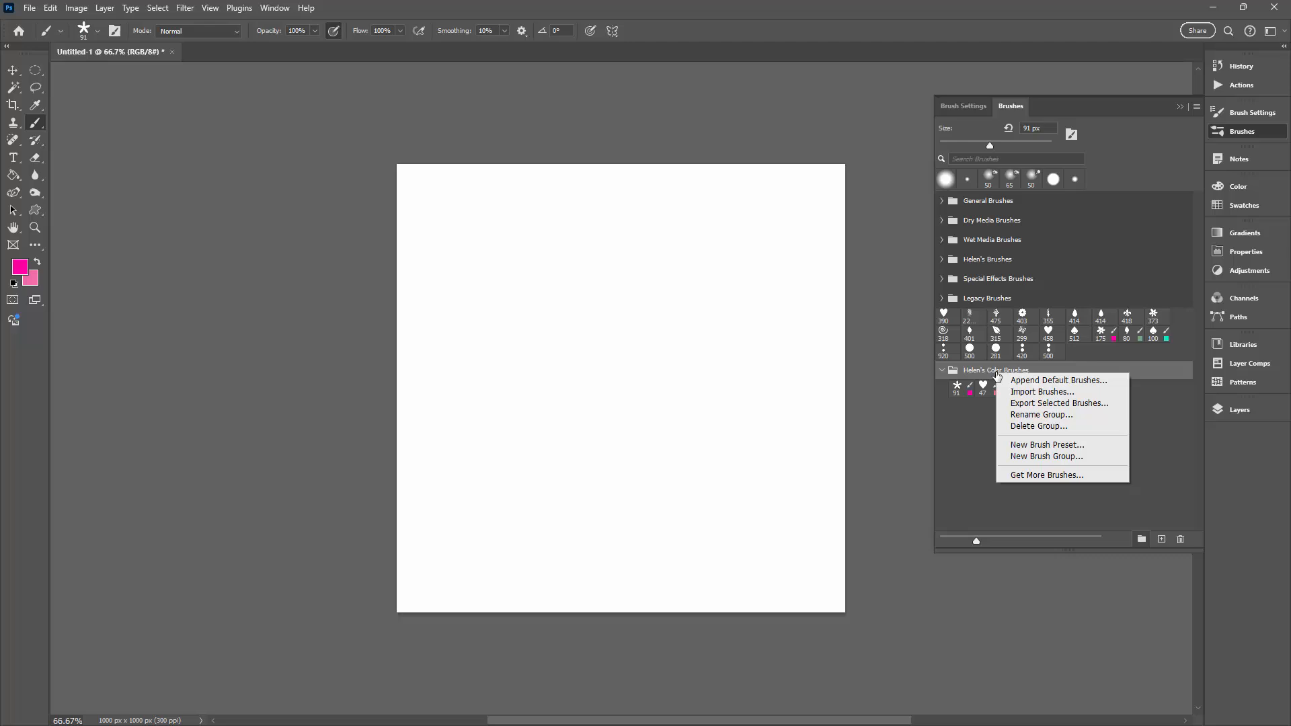
pyautogui.moveTo(1040, 415)
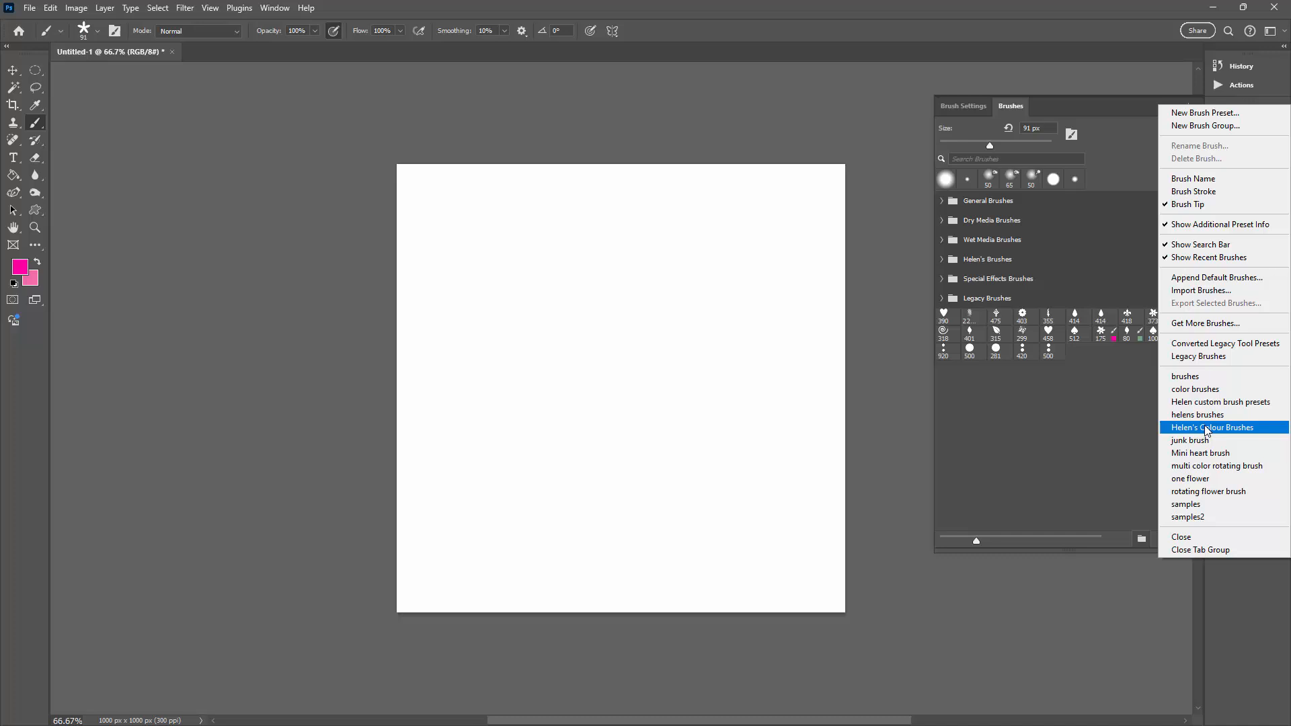
# Restore the Helen's Colour Brushes set from the saved file as a single group.
pyautogui.click(1212, 428)
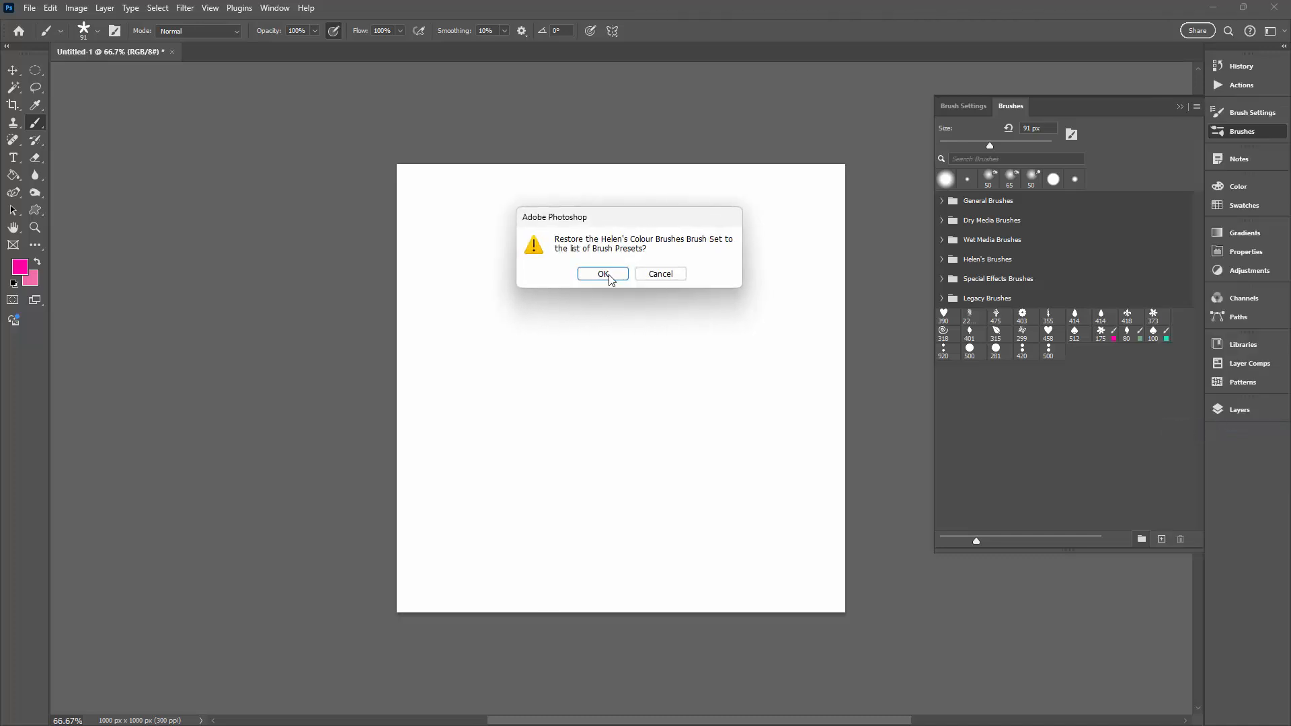
pyautogui.click(602, 273)
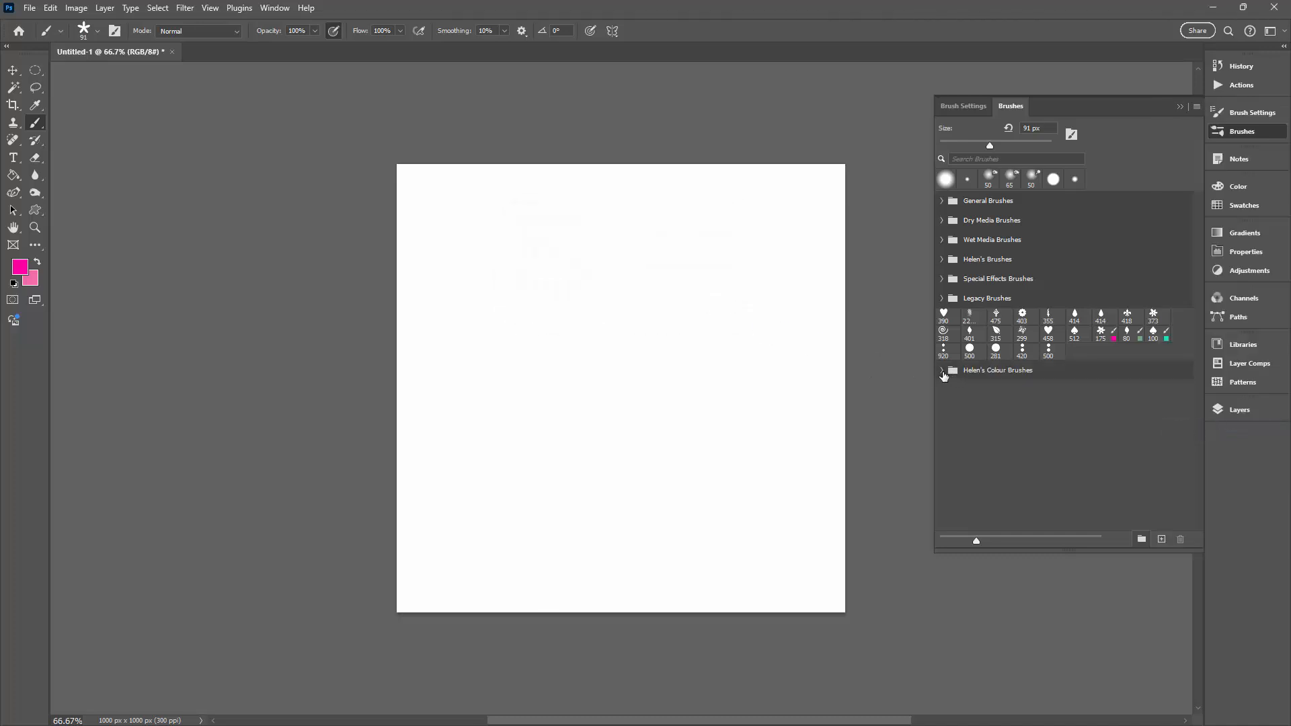
# Expand Helen's Colour Brushes to reveal its star, heart and flower brushes.
pyautogui.click(941, 370)
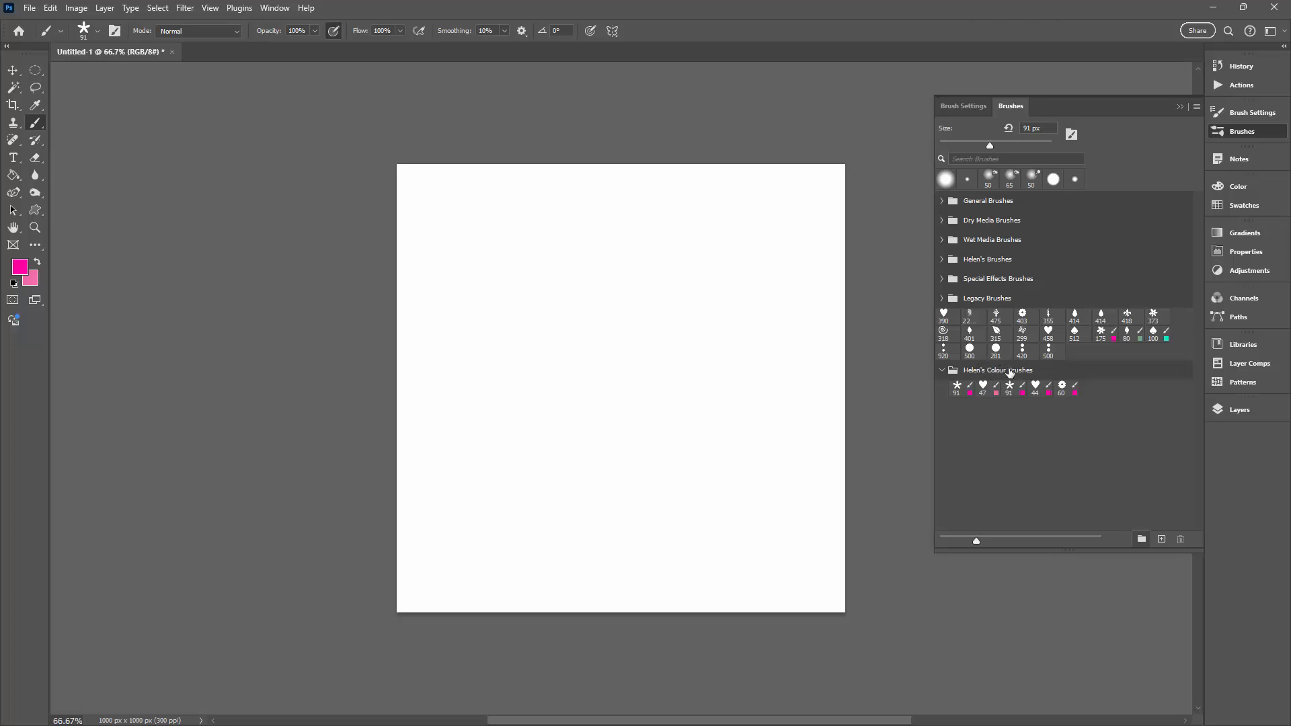
pyautogui.moveTo(993, 375)
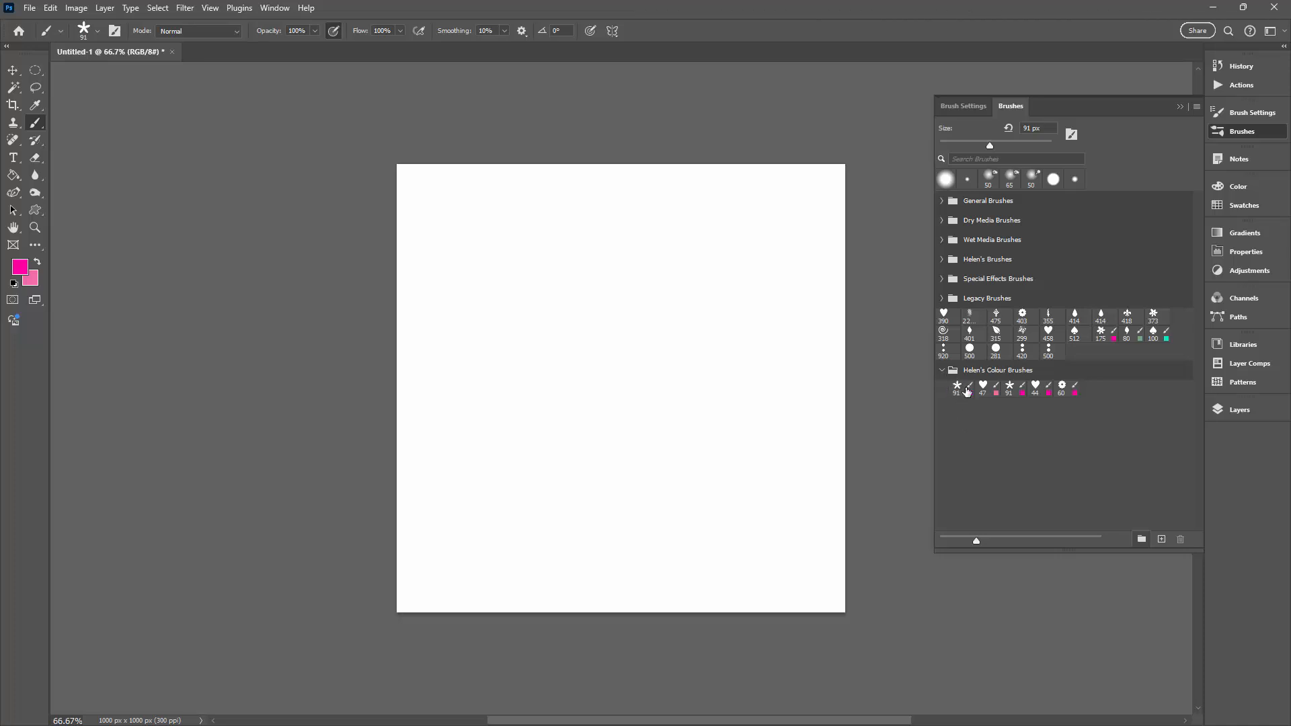
pyautogui.moveTo(1010, 417)
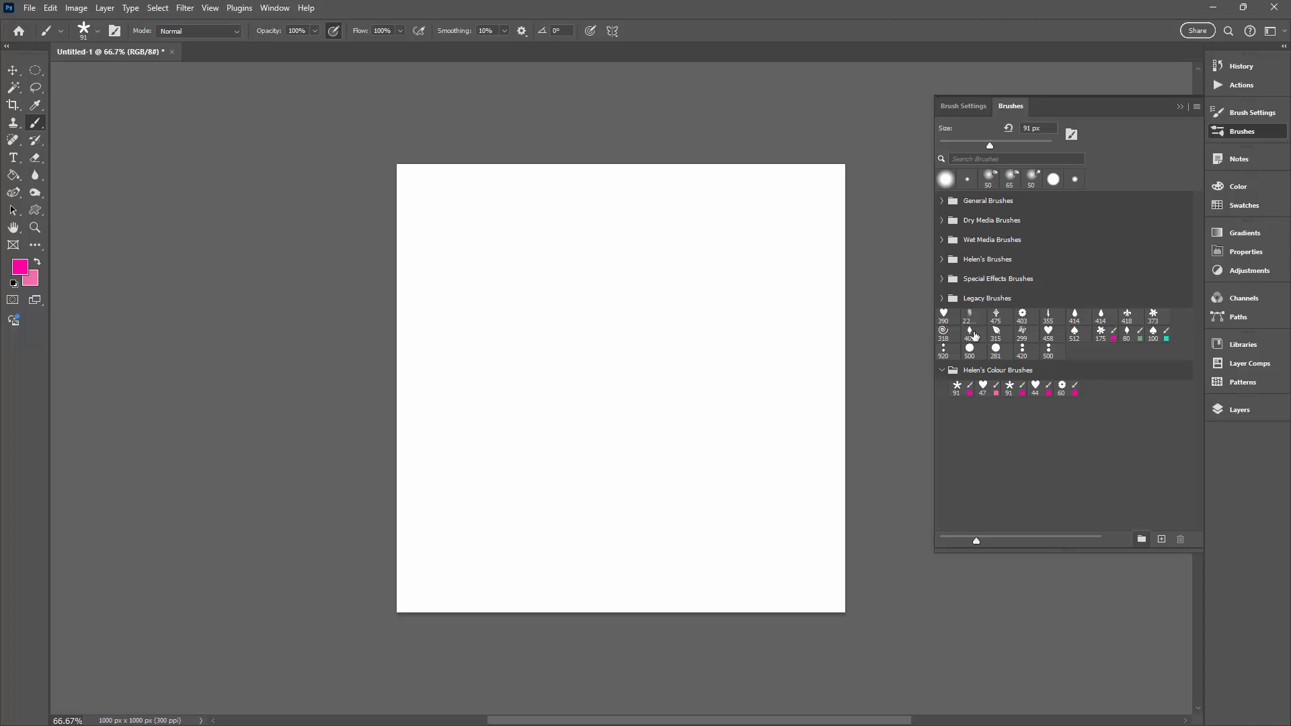
pyautogui.moveTo(1107, 364)
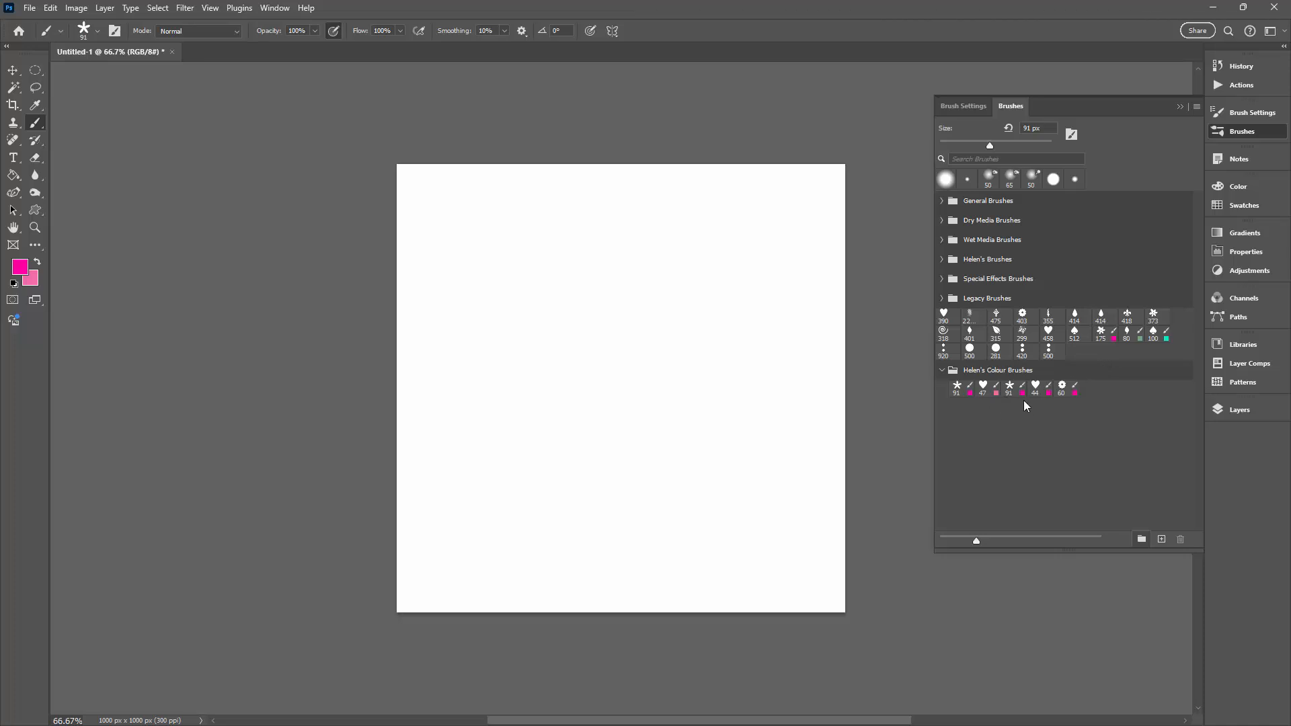
pyautogui.moveTo(1020, 409)
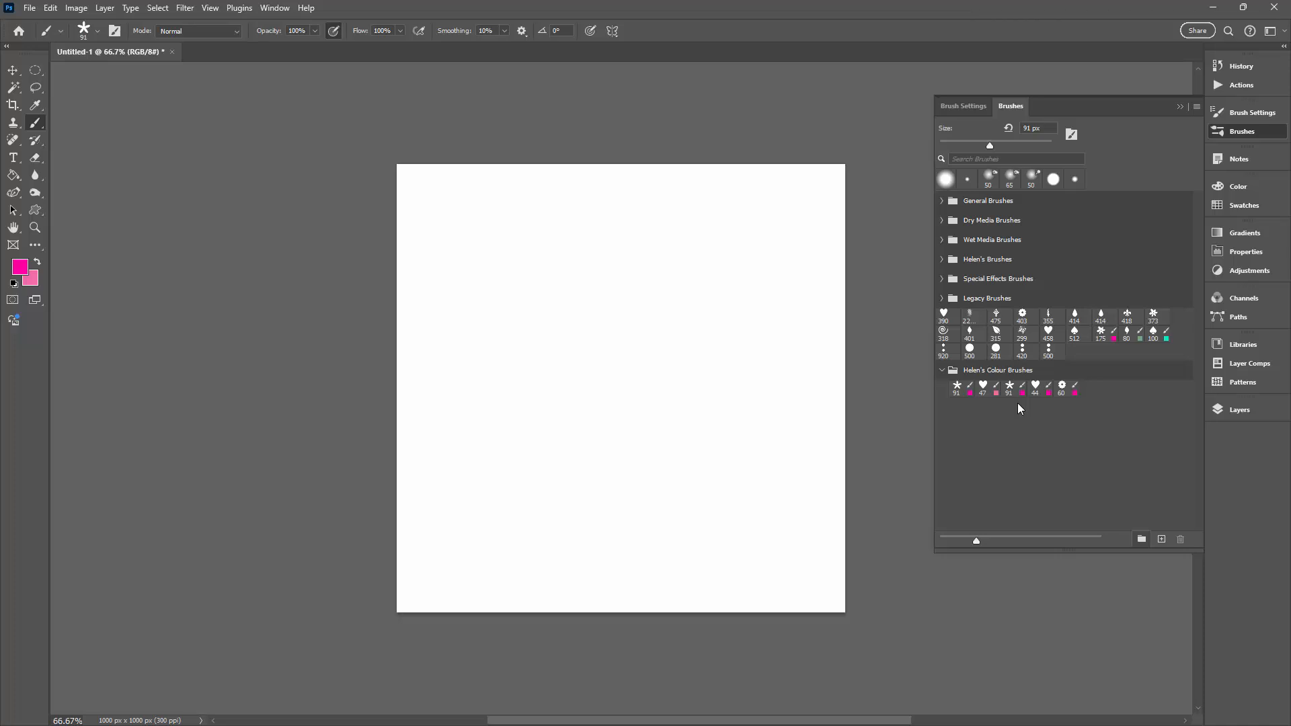
pyautogui.moveTo(1016, 434)
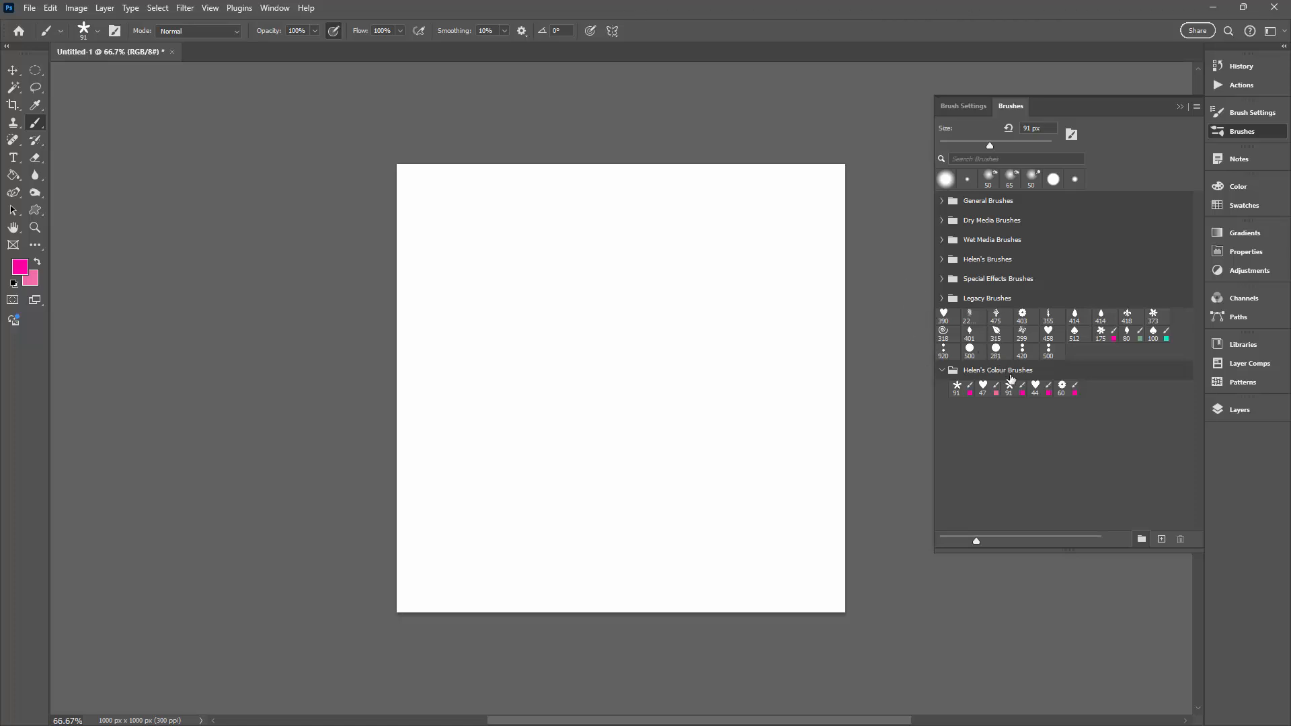
pyautogui.moveTo(1009, 383)
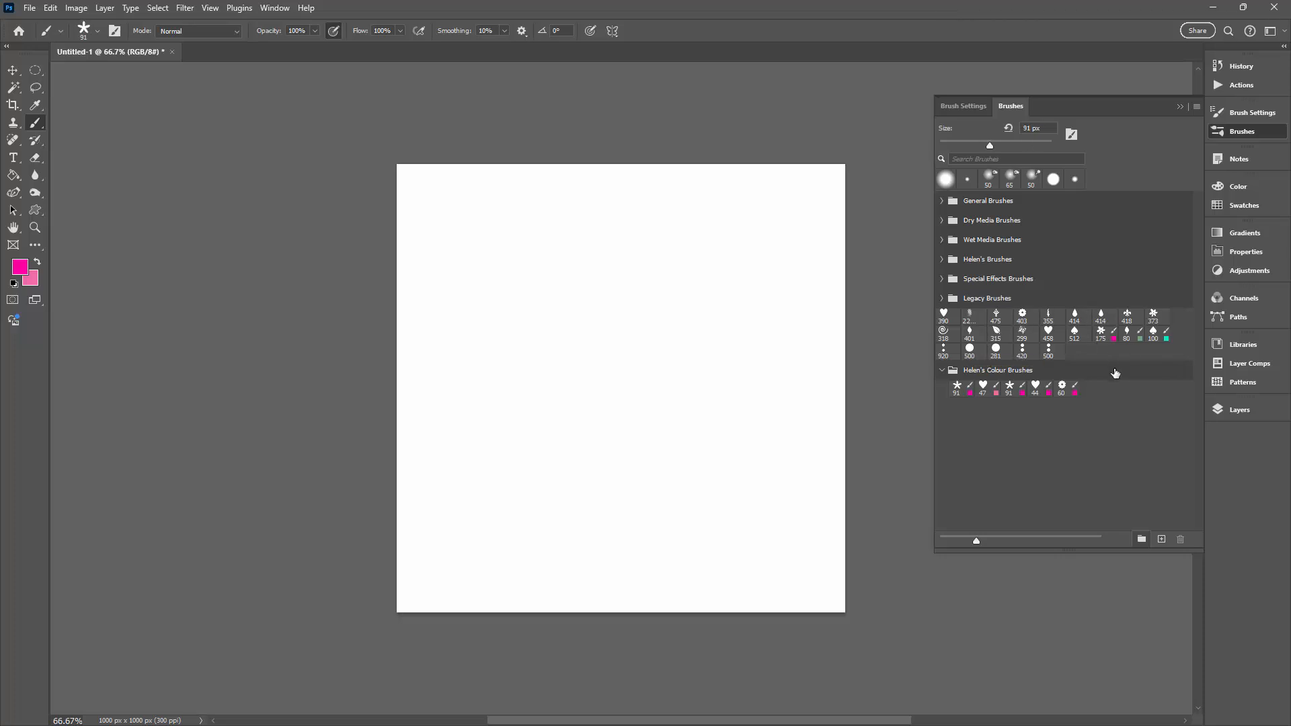
pyautogui.moveTo(1098, 363)
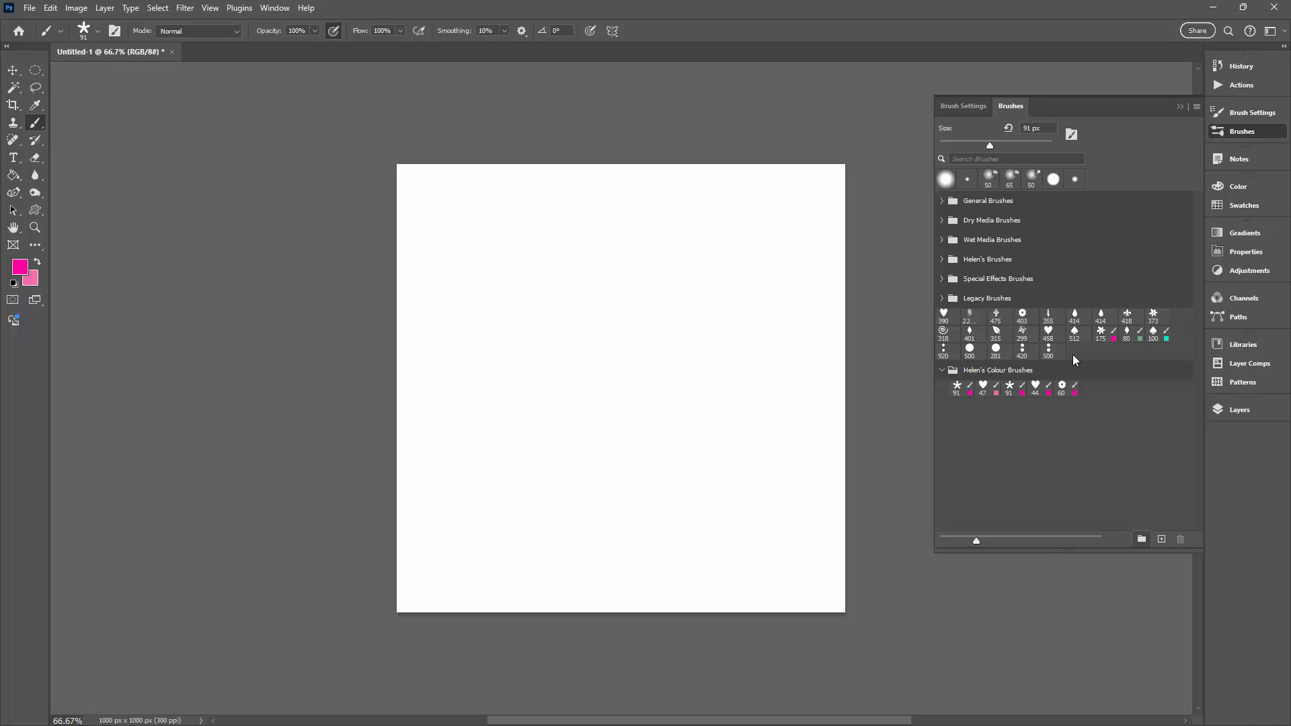
pyautogui.moveTo(1071, 351)
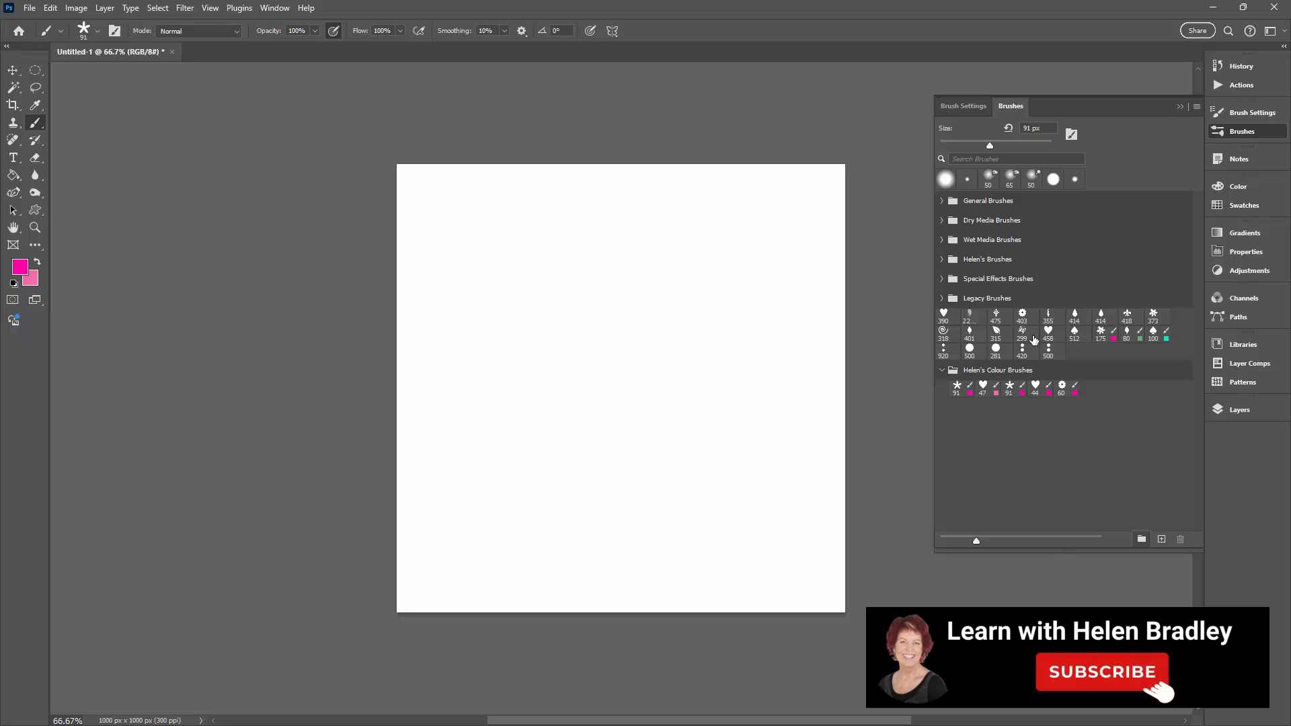
pyautogui.moveTo(1065, 384)
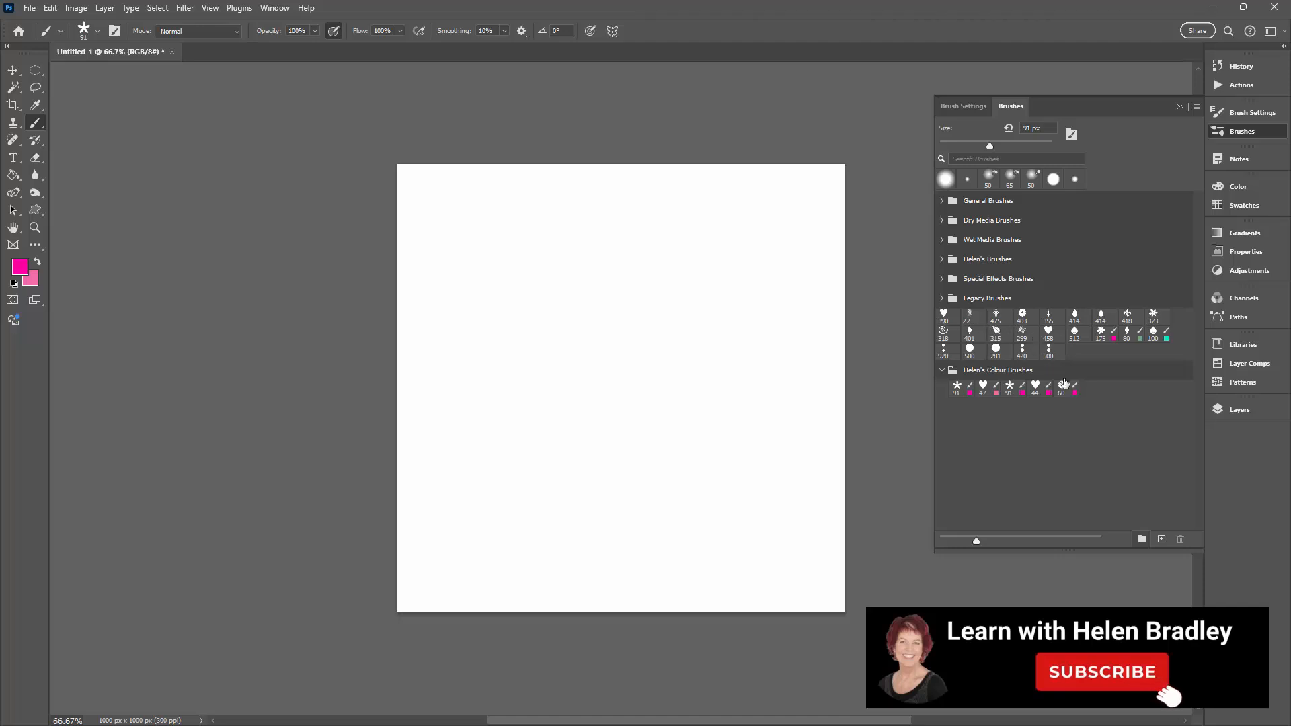
pyautogui.moveTo(1086, 427)
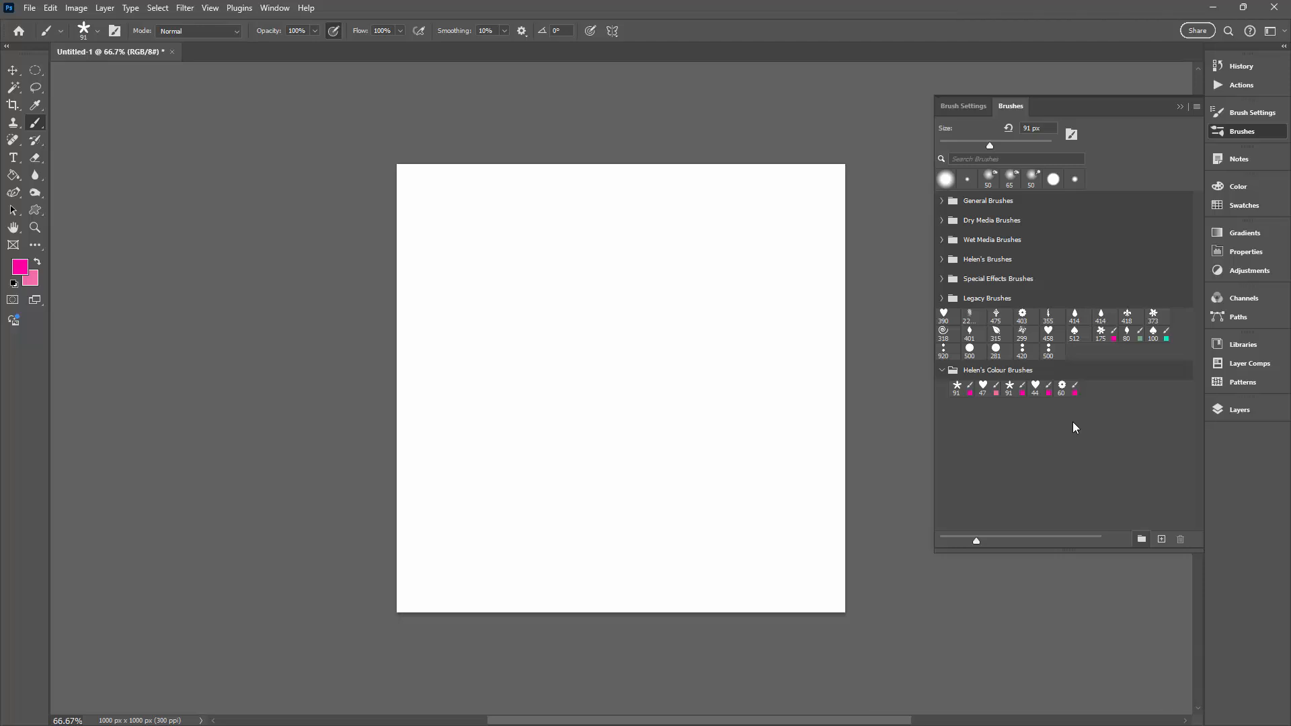
pyautogui.moveTo(1071, 413)
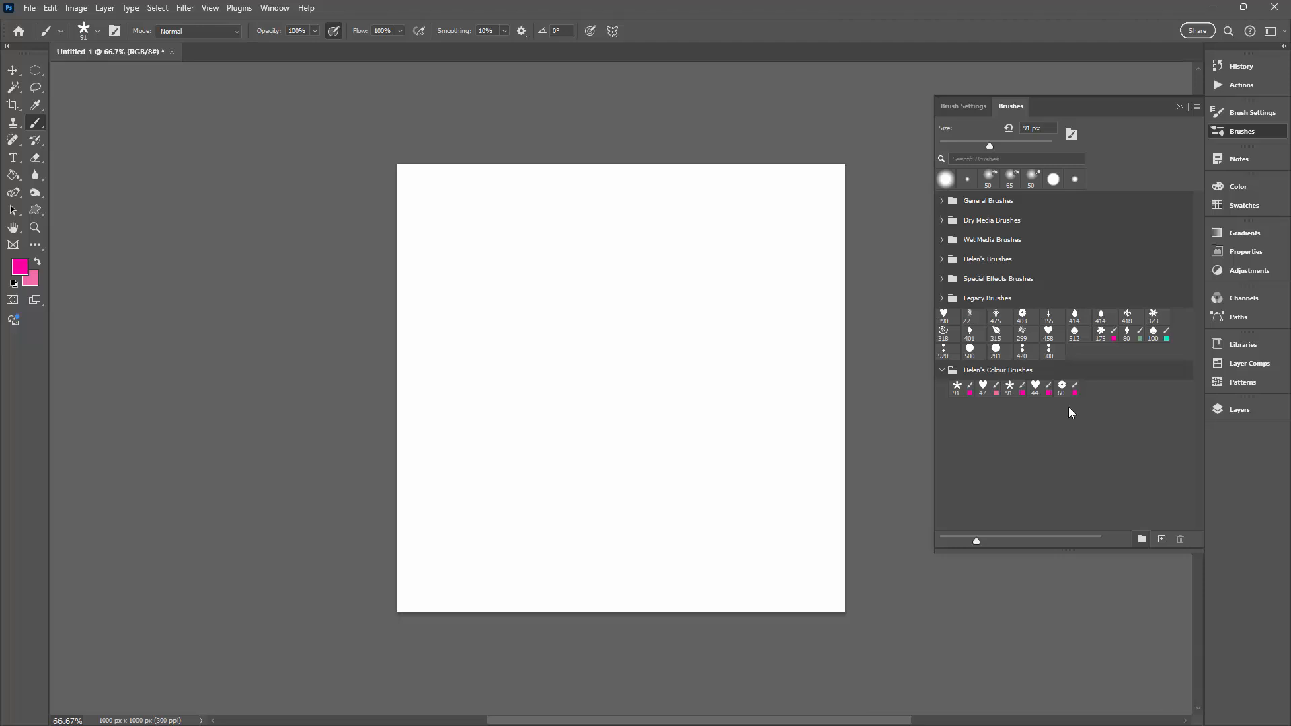